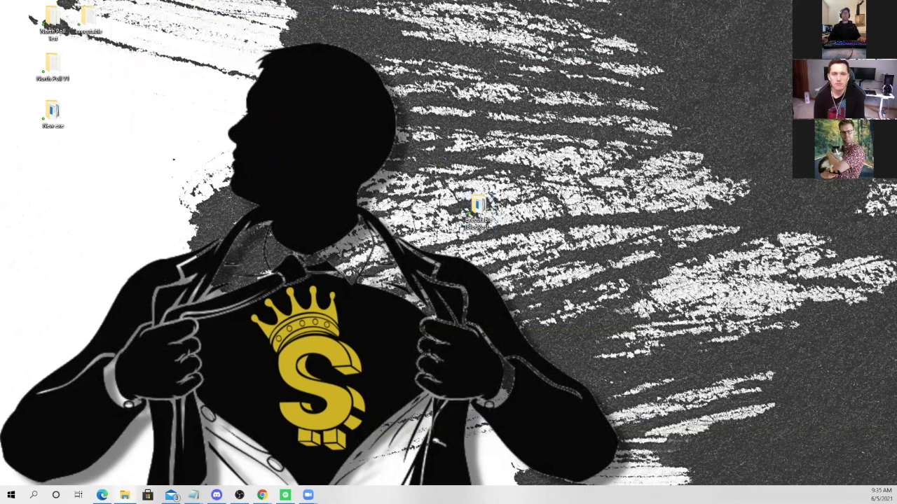
Open the Executable (BlogPost Generation) folder listing content folders, chromedriver.exe, config.json and main.exe
double_click(479, 210)
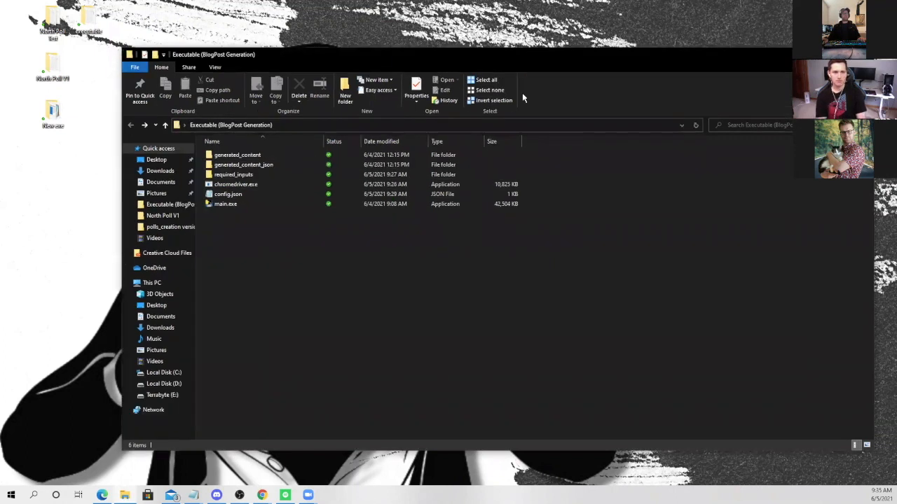
click(227, 193)
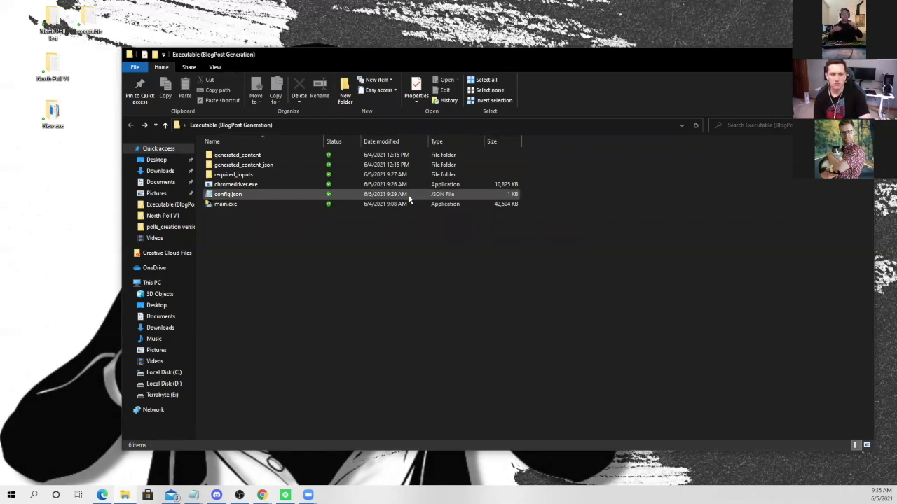
mouse_move(395, 193)
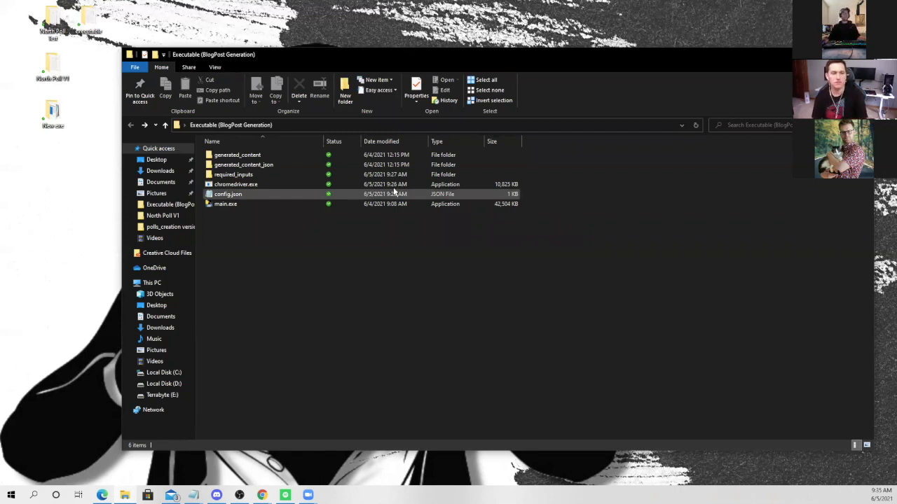
Edit key_words.xlsx in required_inputs so the first unused keyword reads 'top ways to clean your house'
double_click(233, 174)
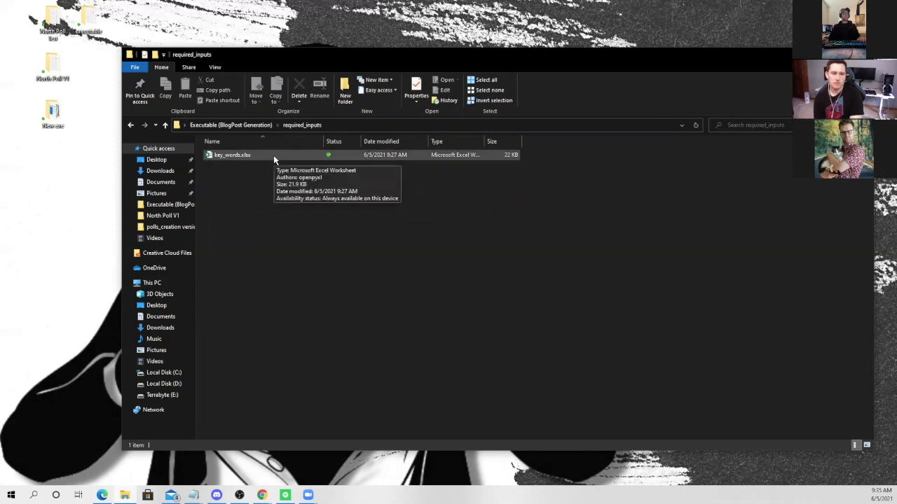
mouse_move(286, 155)
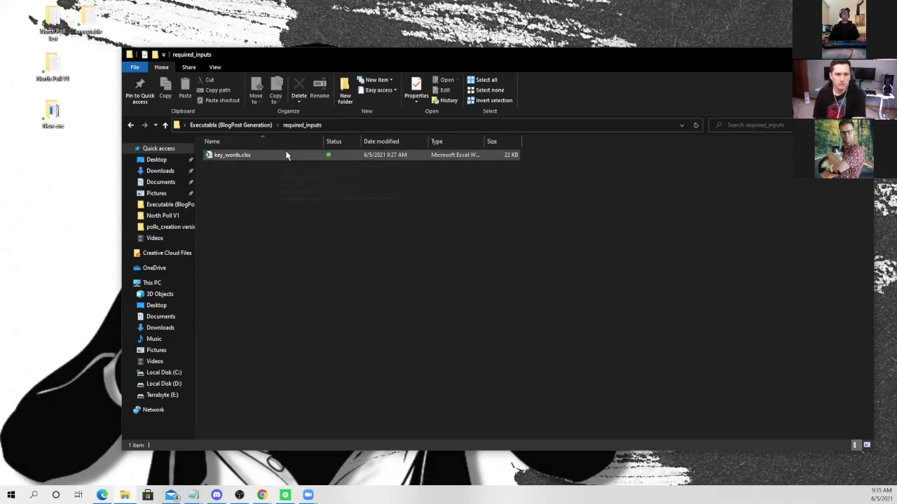
click(232, 154)
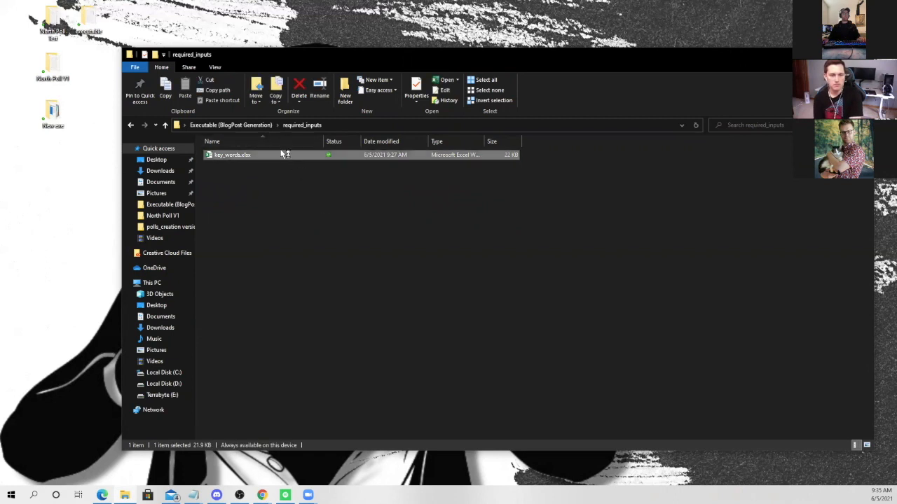
double_click(232, 154)
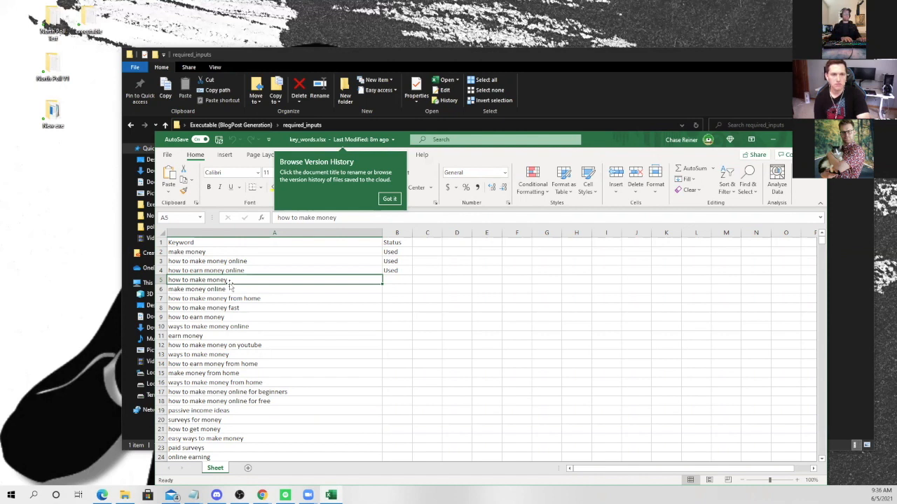
text(top ways to make money online)
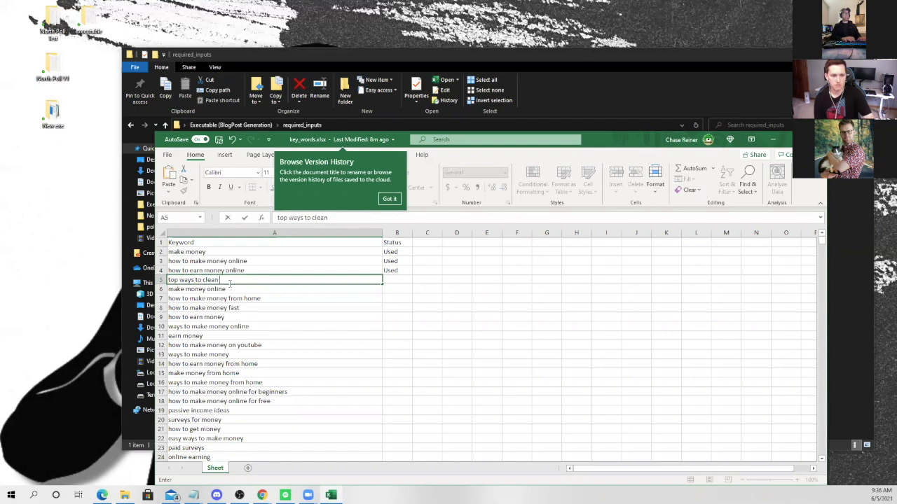
text(your house)
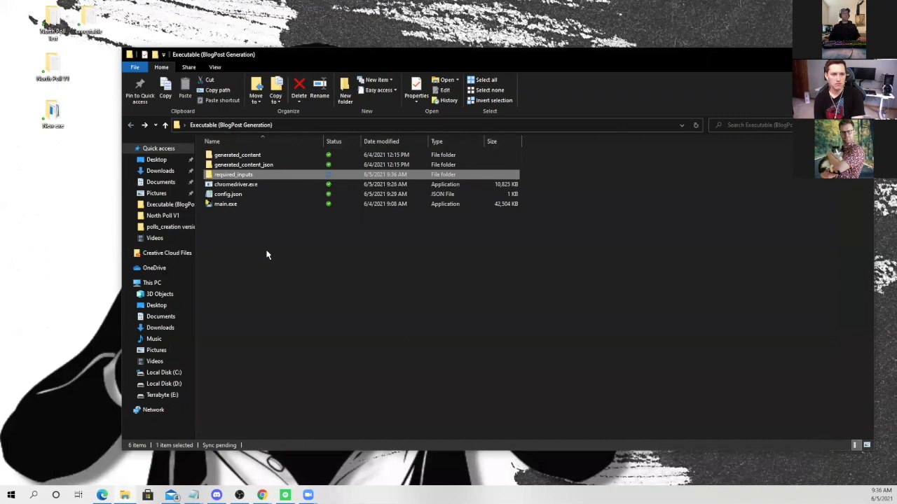
Sign in to the Conversion.ai account and reach the Jarvis dashboard
click(225, 205)
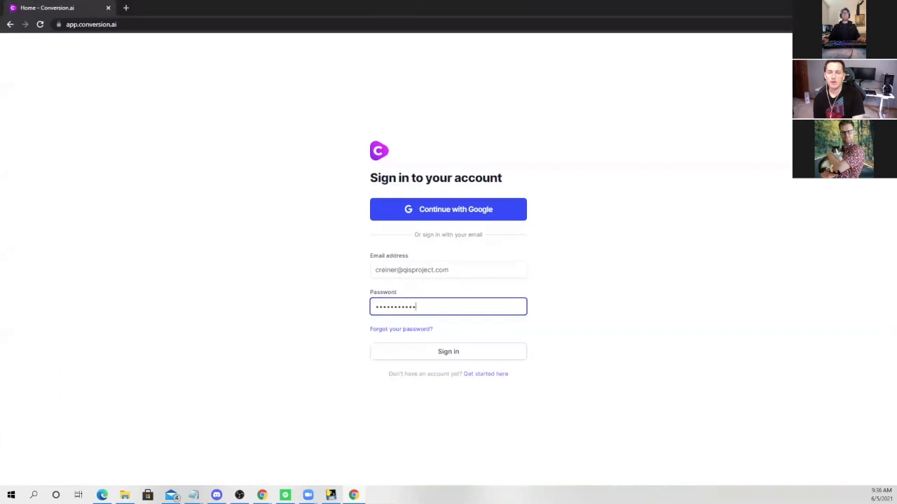
click(448, 351)
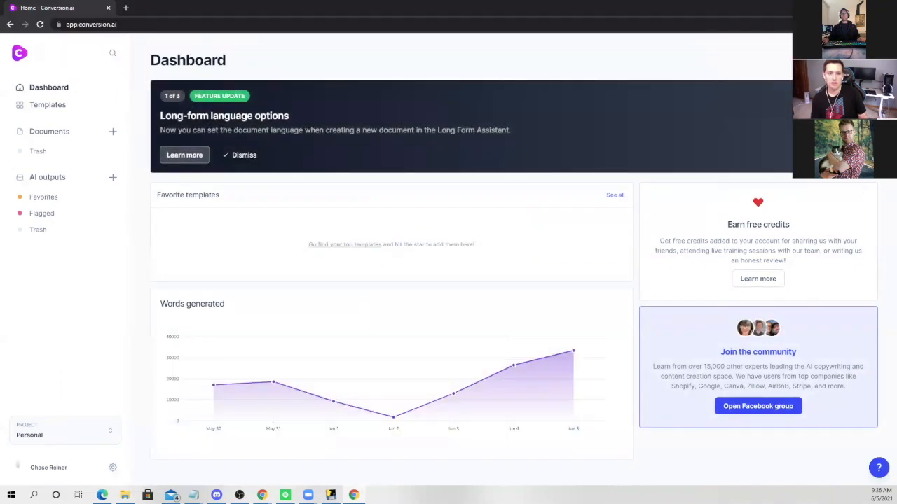
Start a Long-form assistant document described as 'Top Tips how to make money' and confirm it
click(47, 103)
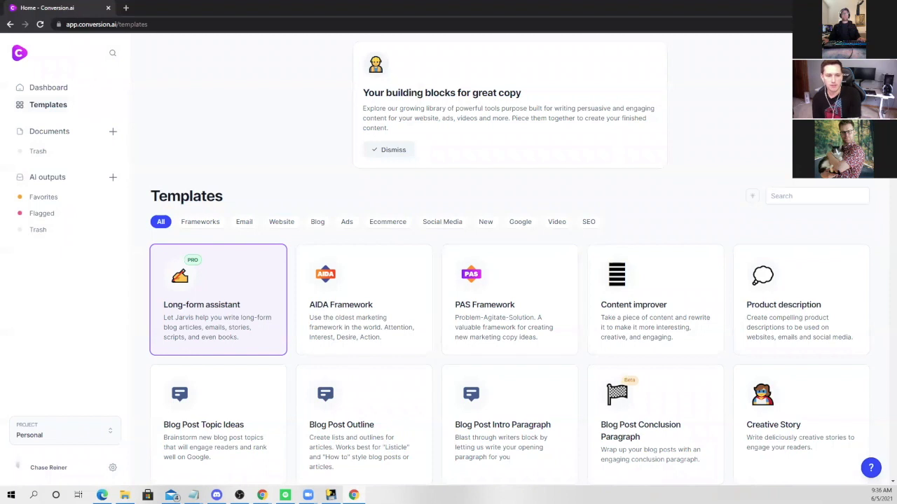
click(218, 300)
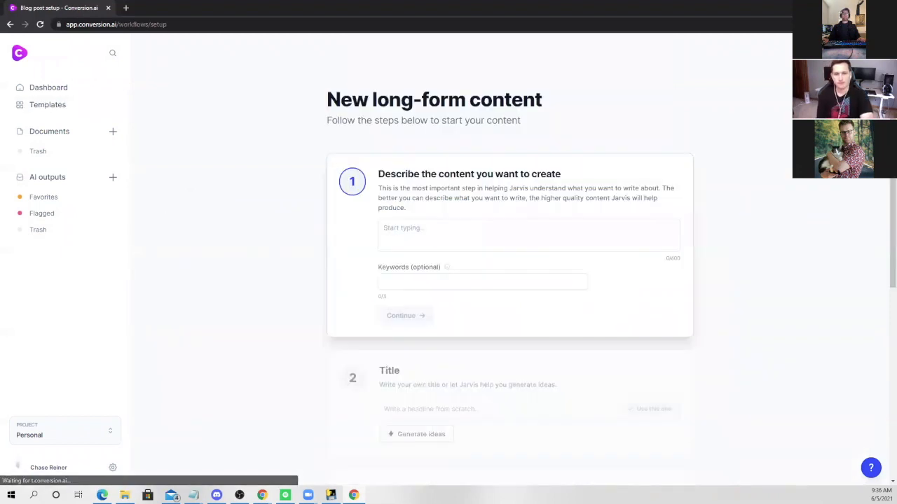
mouse_move(636, 79)
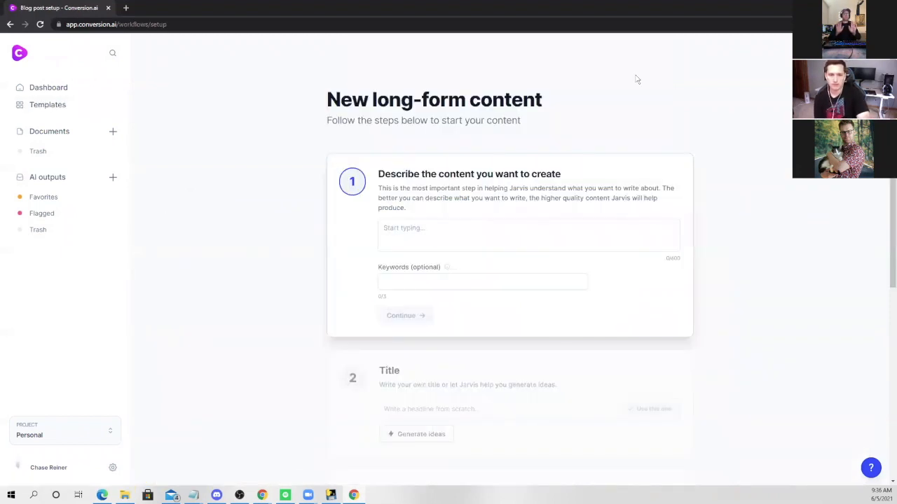
text(Top Tips how to make money)
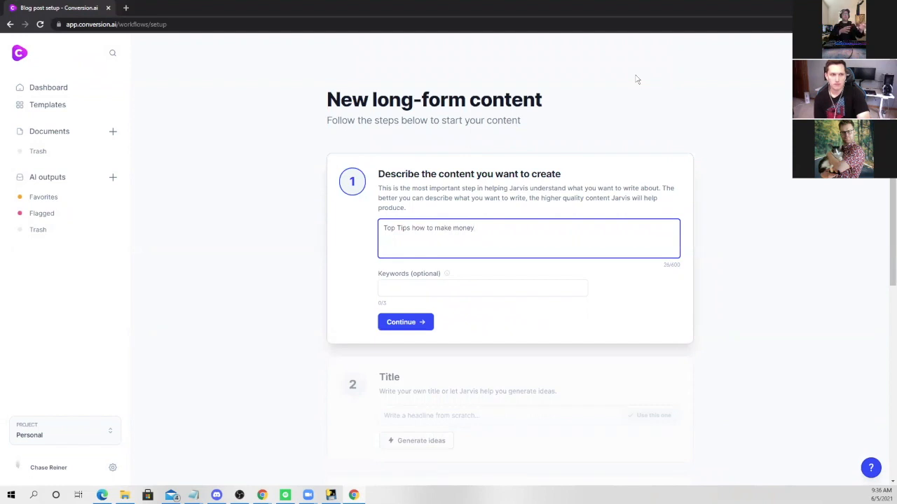
scroll(down, 3)
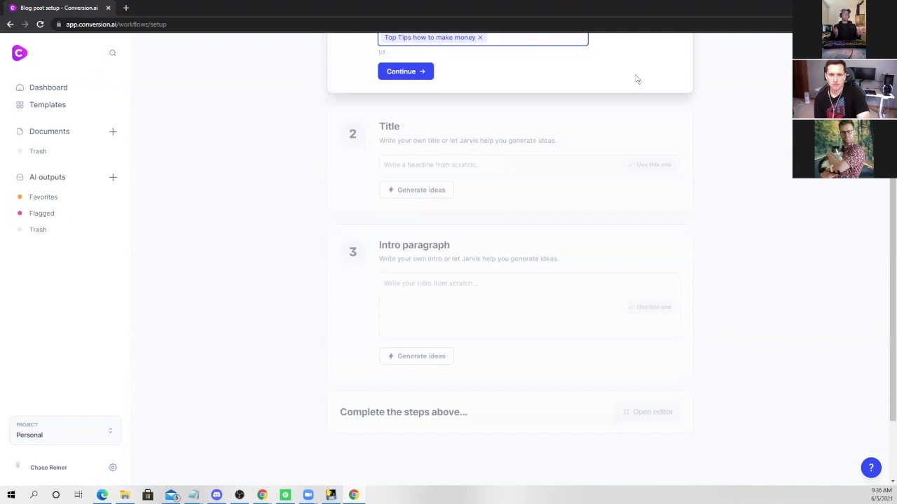
click(401, 70)
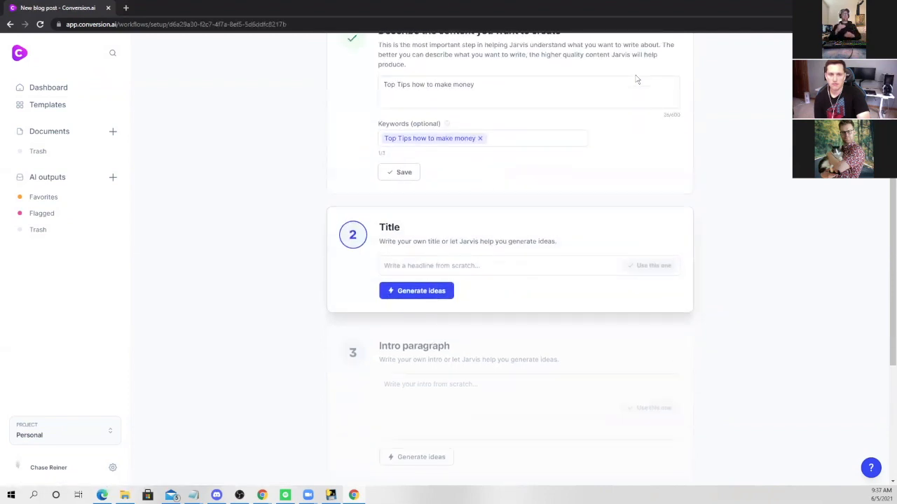
Generate title ideas, use 'Tips to Make Money and Get Out Of Debt', then generate and accept an intro paragraph
click(417, 290)
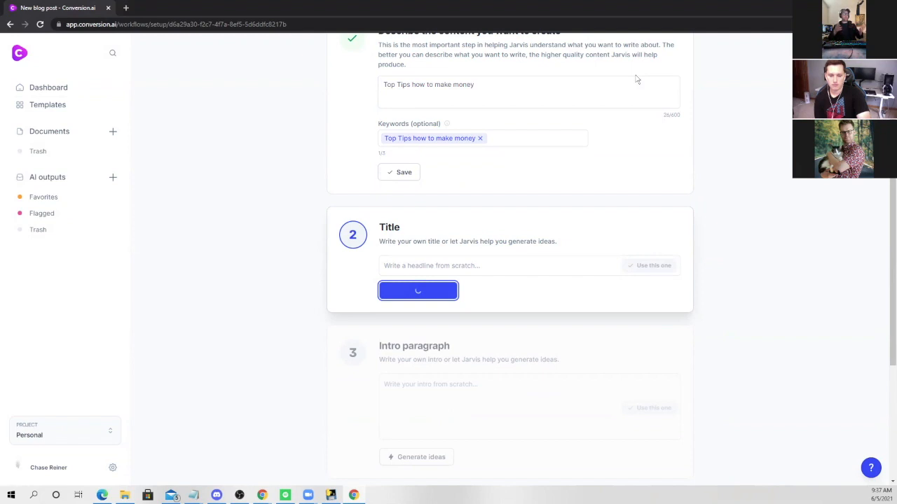
click(418, 290)
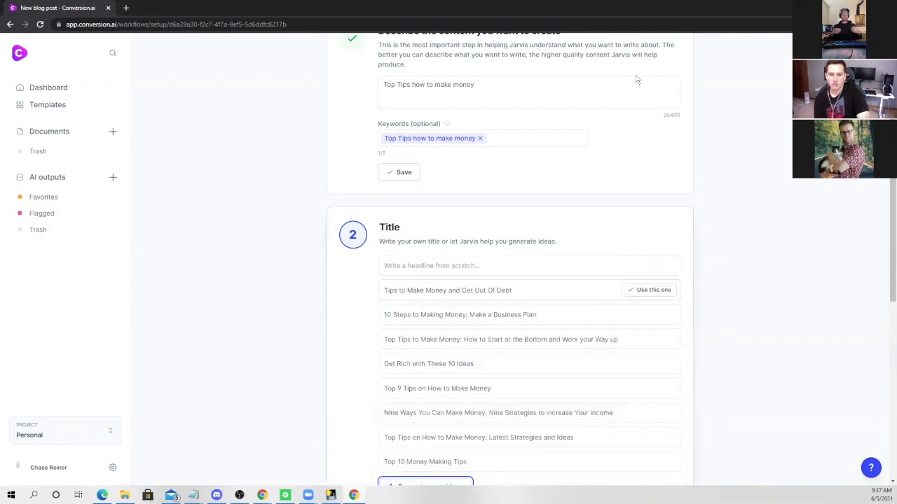
click(653, 289)
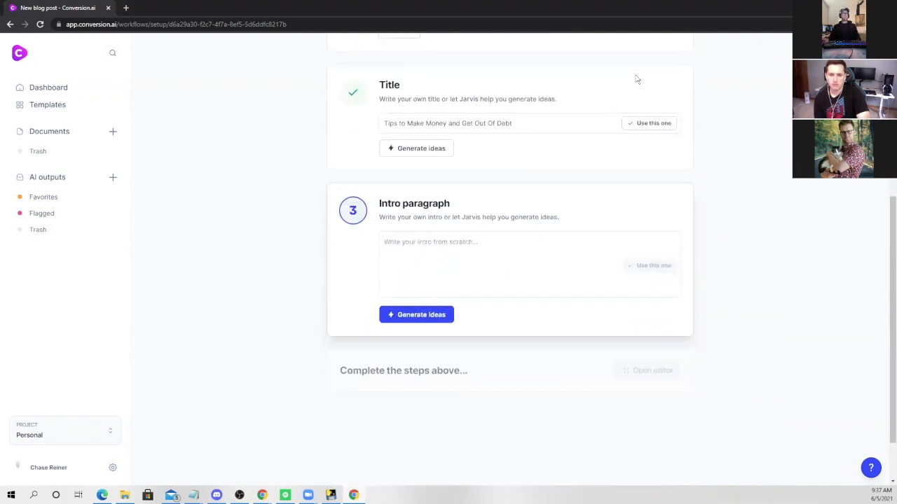
click(417, 314)
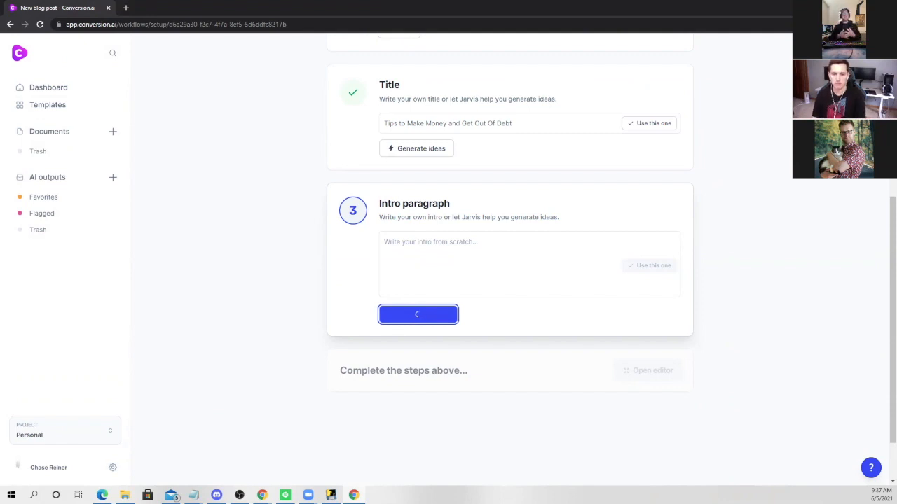
click(418, 314)
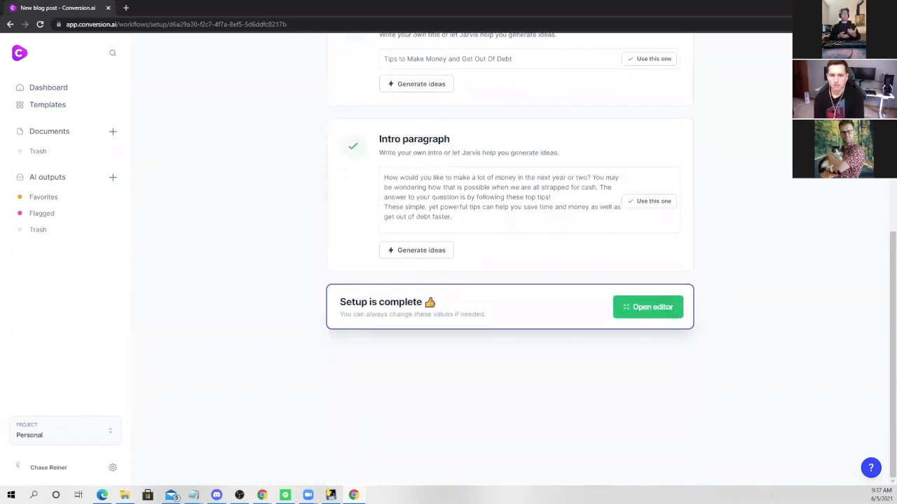
Enter the editor, start with 'Tip Number One:' and have Jarvis compose the first tip
click(647, 307)
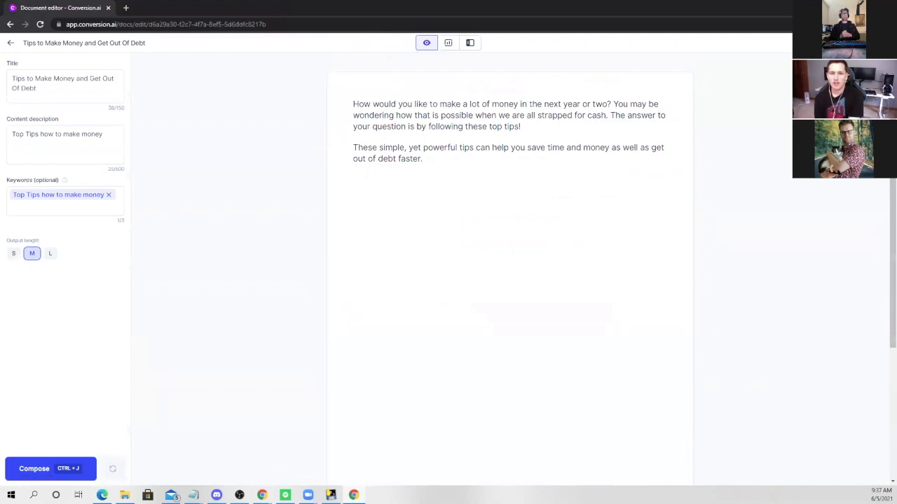
text(Tip Number One:)
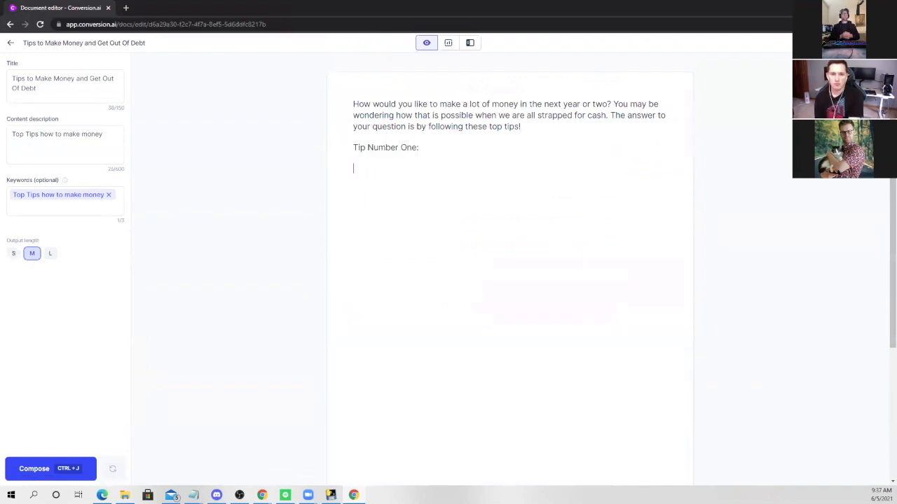
click(51, 468)
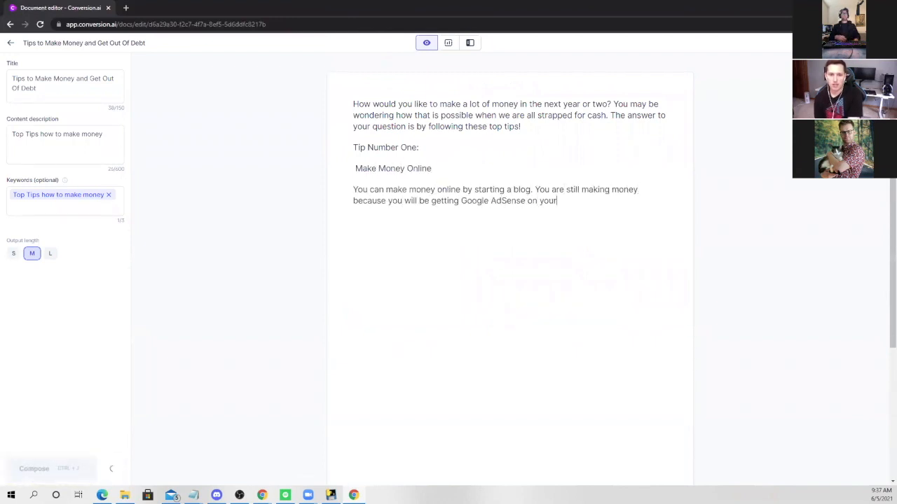
click(33, 468)
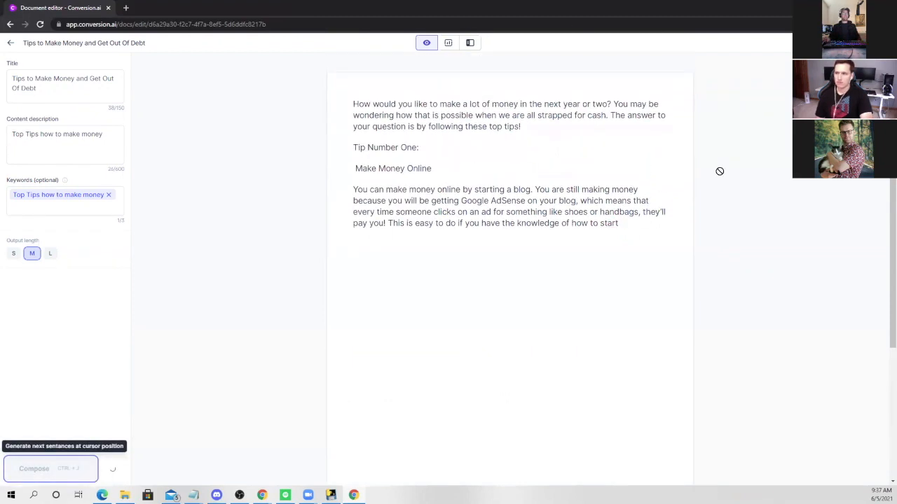
Seed tip two with 'People with jobs often are not happy...' text and compose tips two and three plus a Tip Number Four heading
click(51, 468)
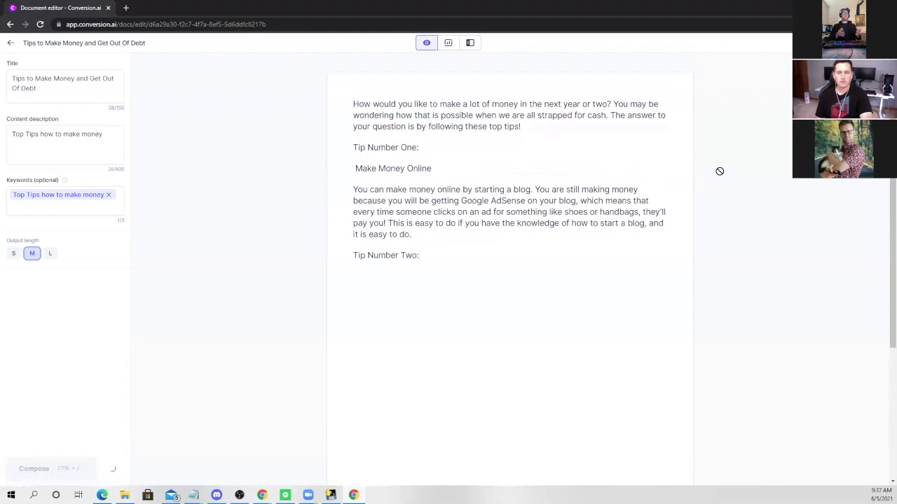
text(People with jobs often are not)
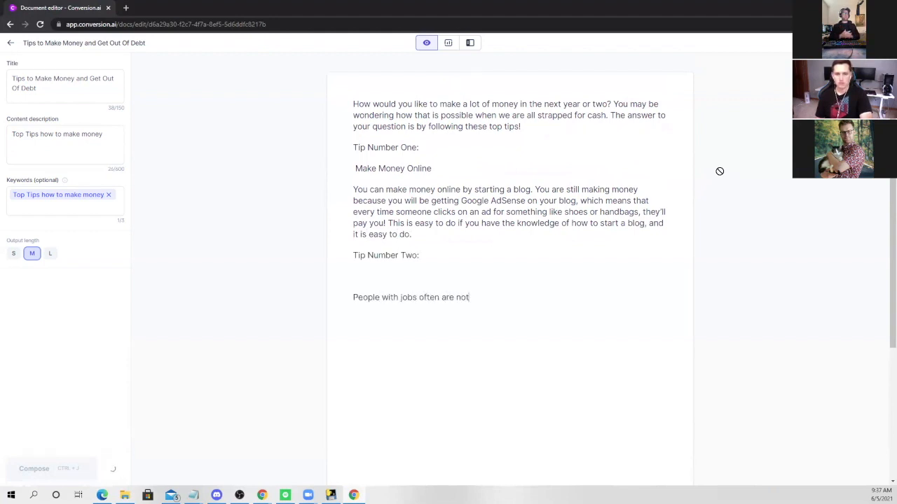
text(happy in their current situation because they know that there is a lot of money out there for hard working people. The salary you make right now may be keeping your head above water but)
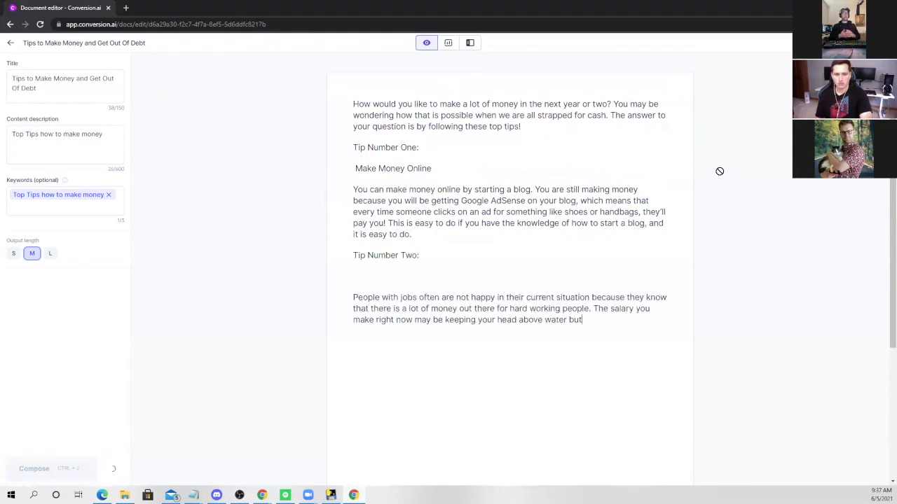
text(it does nothing more than that for the most part if you are not saving anything.)
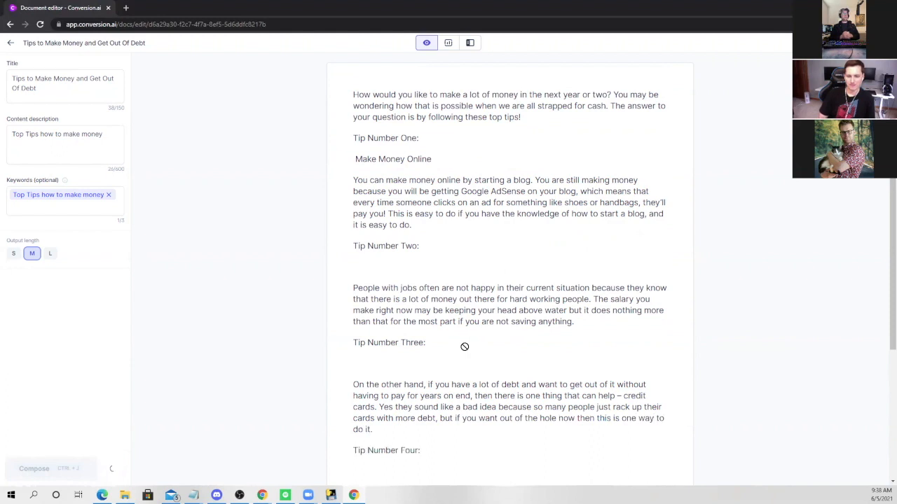
Compose the Craigslist paragraph for tip four and a tip five paragraph about reaching out for help
scroll(down, 3)
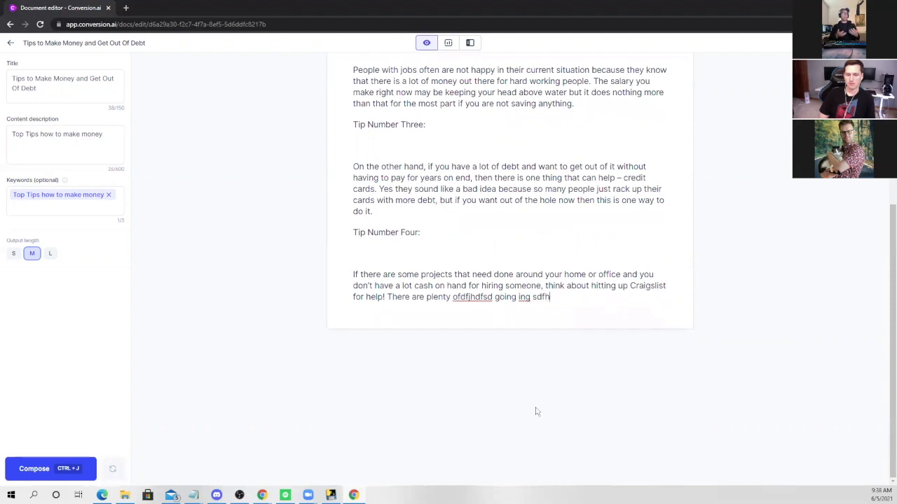
click(50, 468)
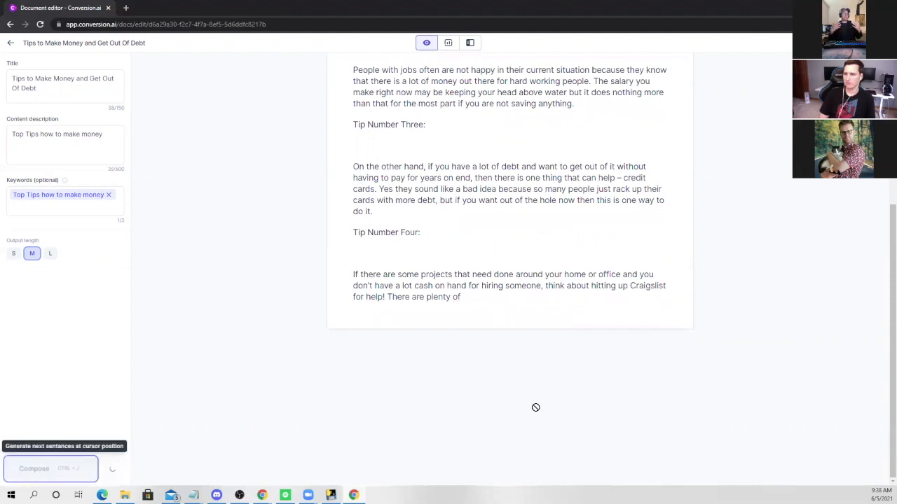
click(50, 468)
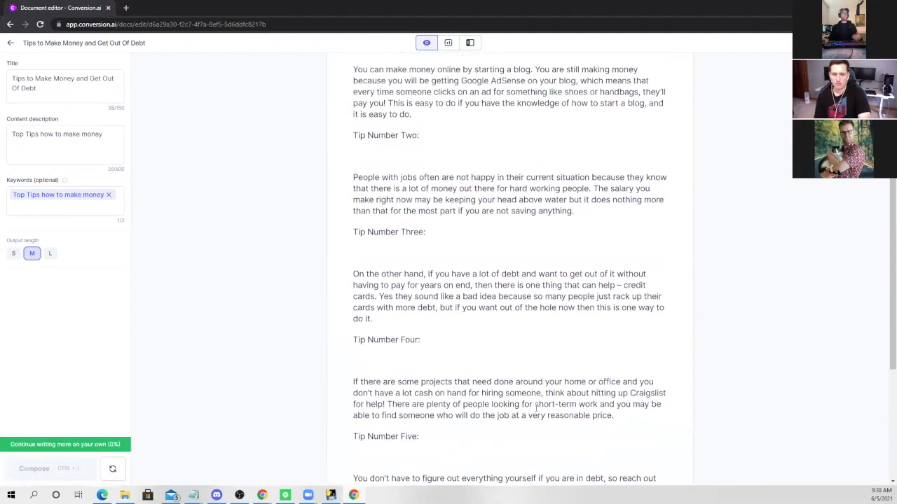
scroll(down, 3)
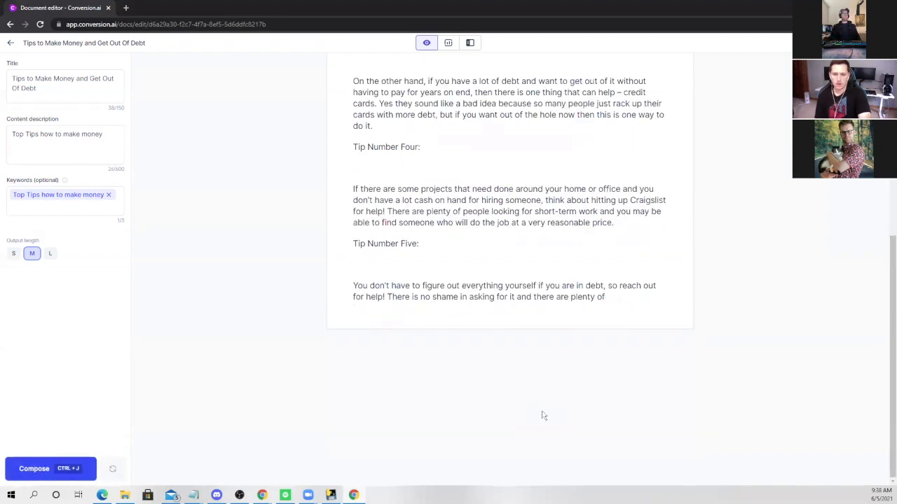
click(49, 468)
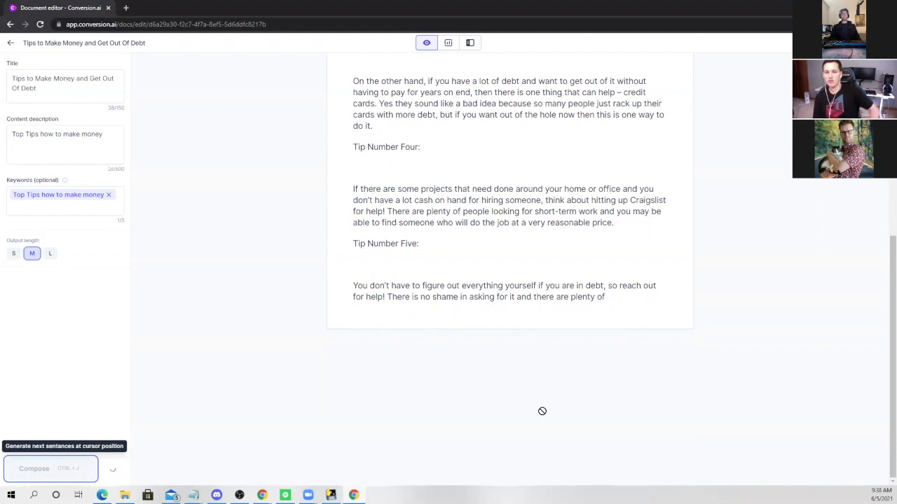
click(51, 468)
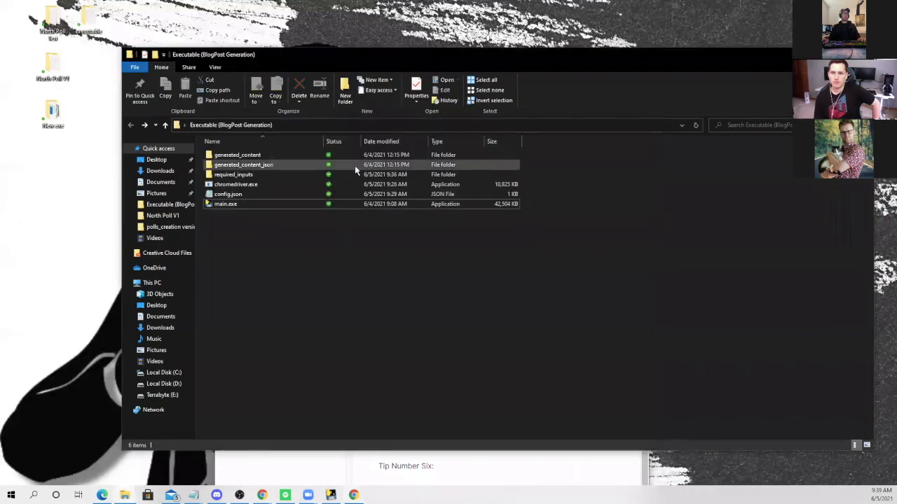
Open the still-empty generated_content folder inside Executable (BlogPost Generation)
double_click(237, 154)
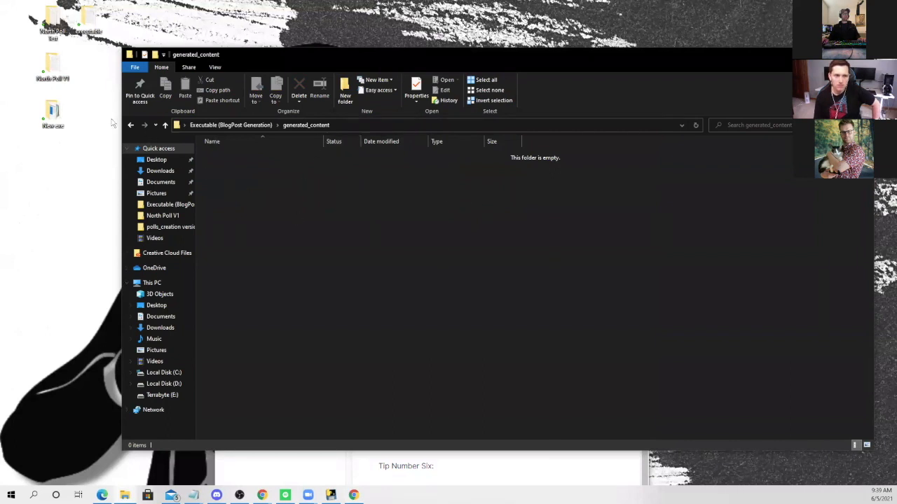
mouse_move(238, 171)
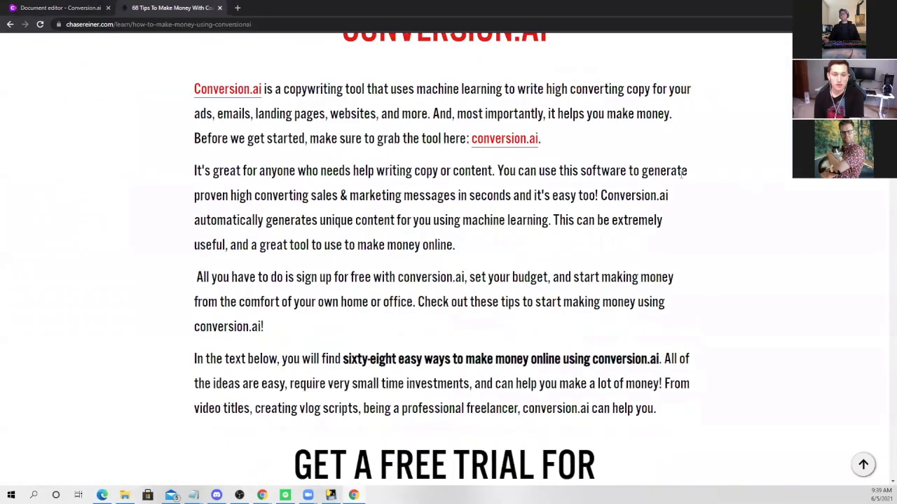
scroll(down, 3)
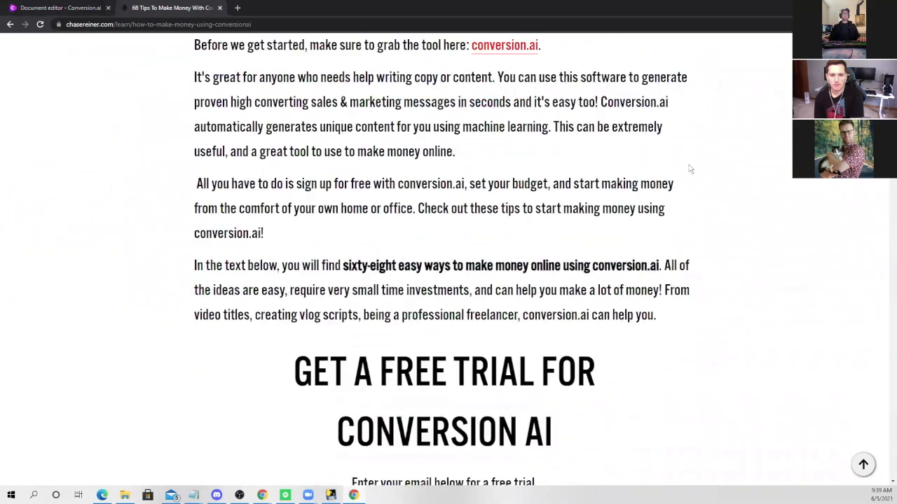
scroll(down, 3)
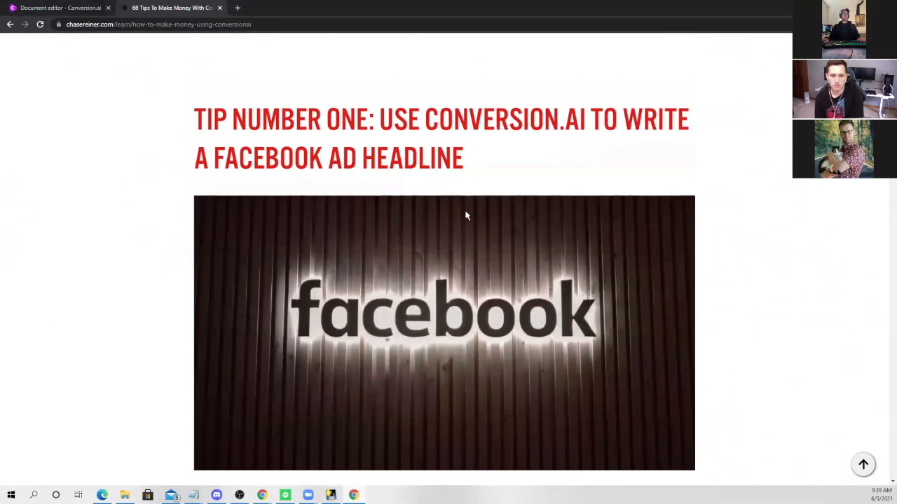
scroll(down, 3)
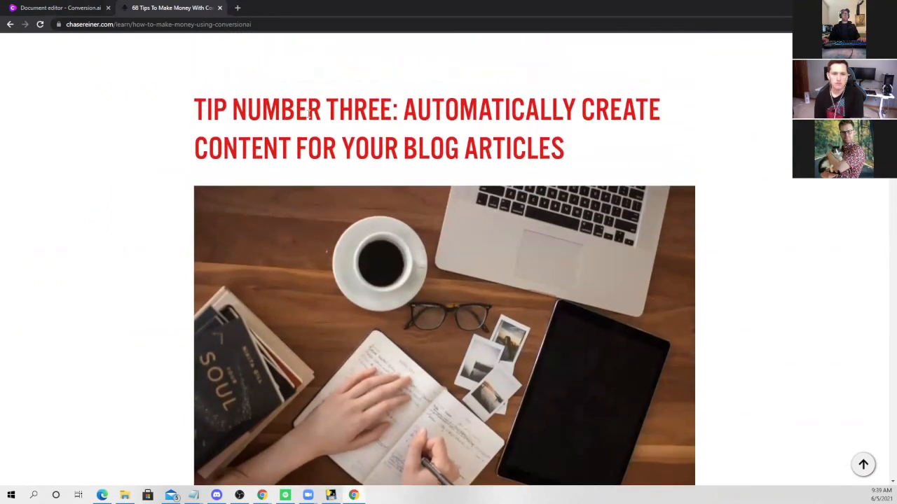
scroll(down, 3)
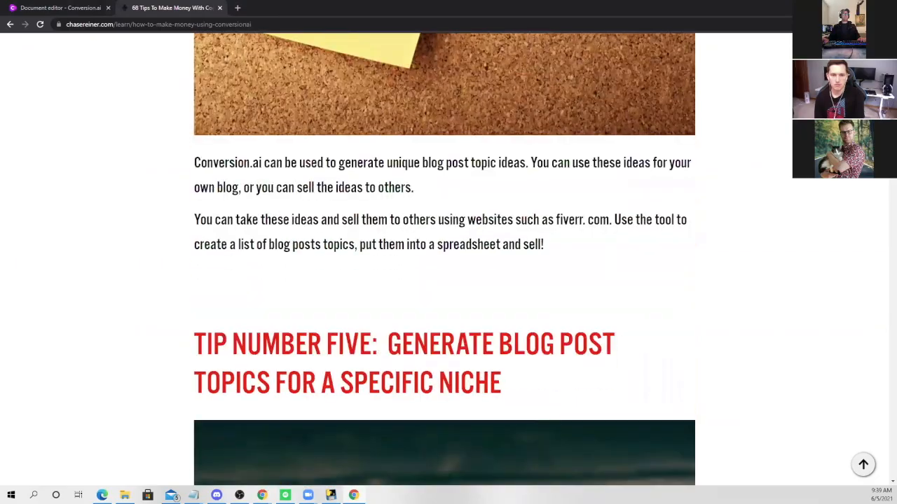
scroll(down, 3)
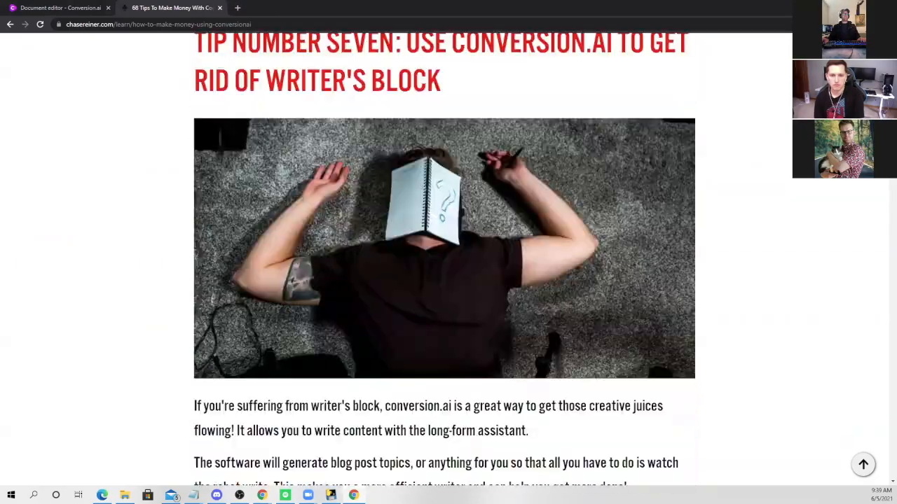
scroll(down, 3)
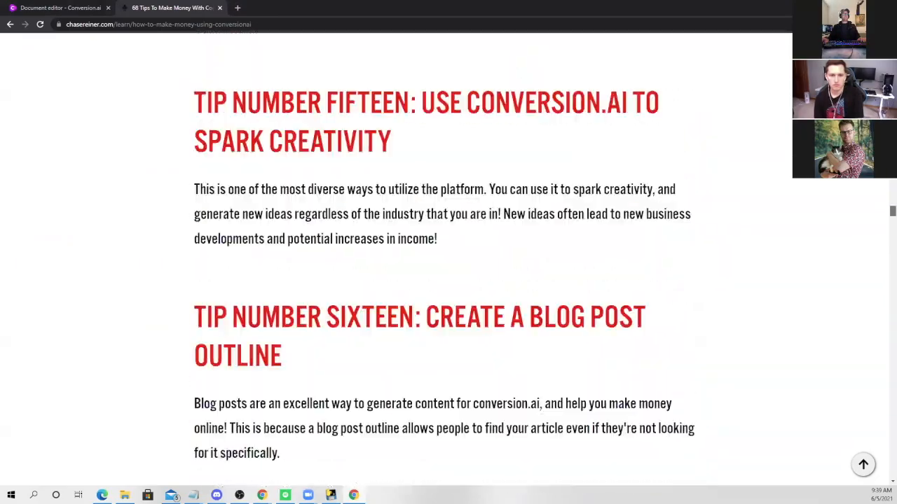
scroll(down, 3)
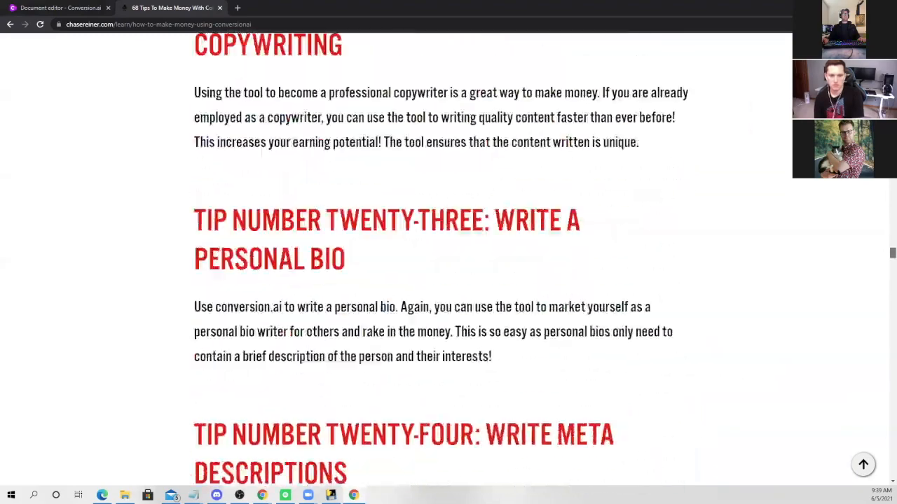
scroll(down, 3)
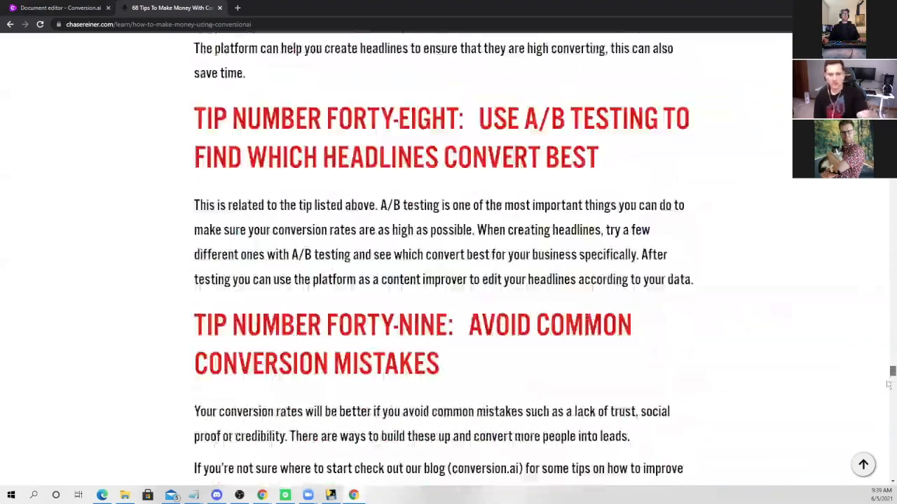
scroll(down, 3)
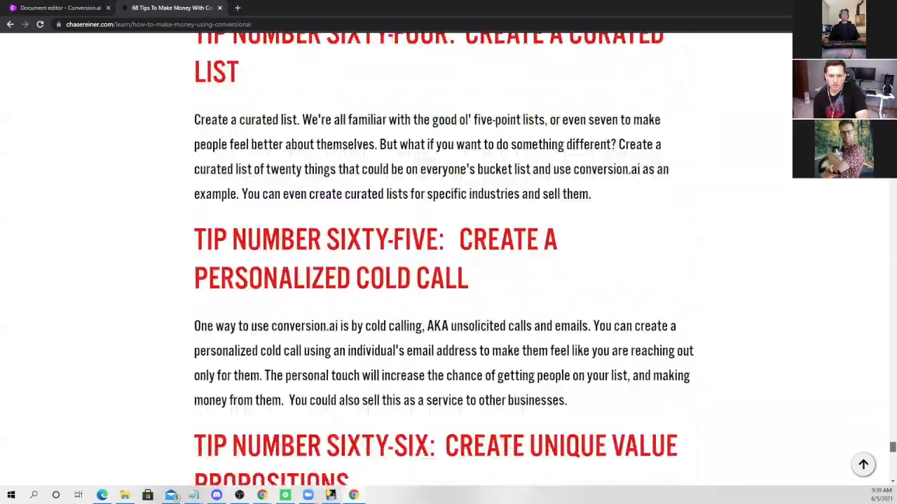
scroll(up, 3)
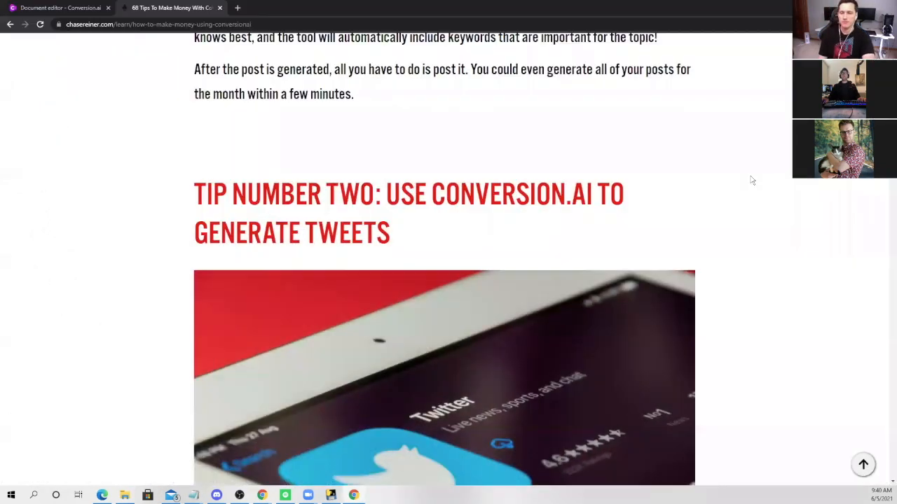
scroll(up, 3)
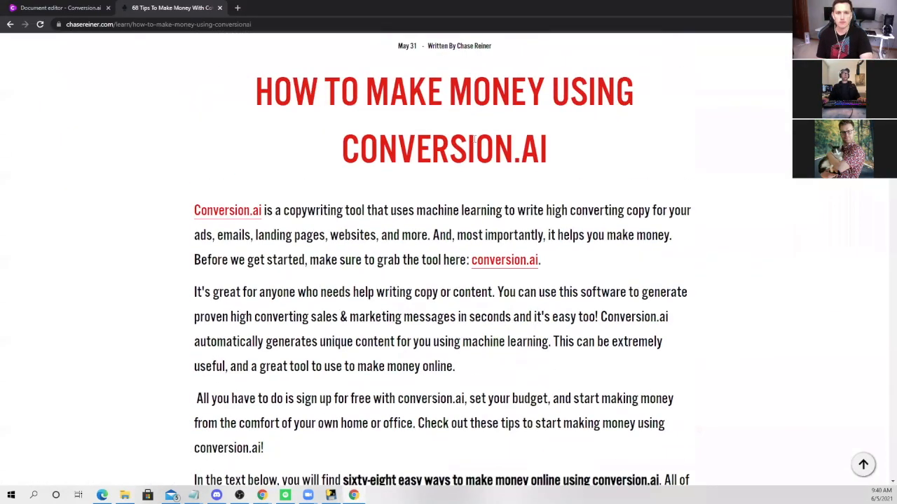
mouse_move(236, 219)
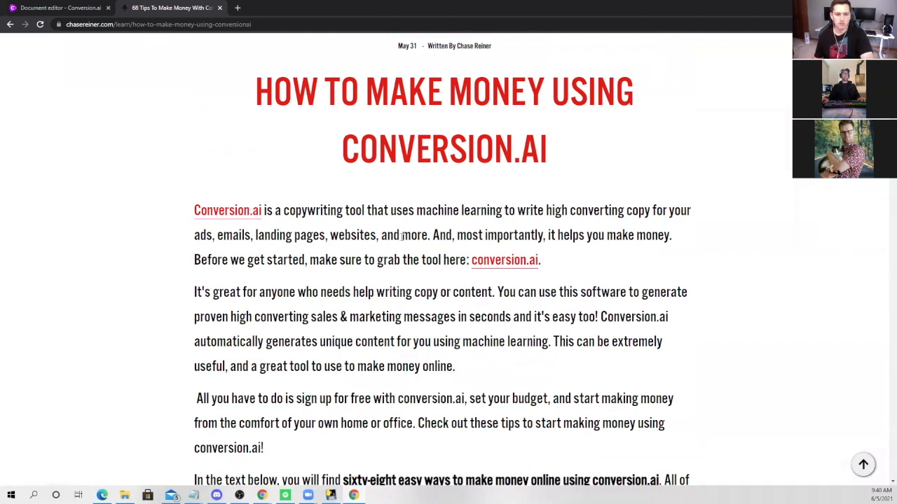
scroll(down, 3)
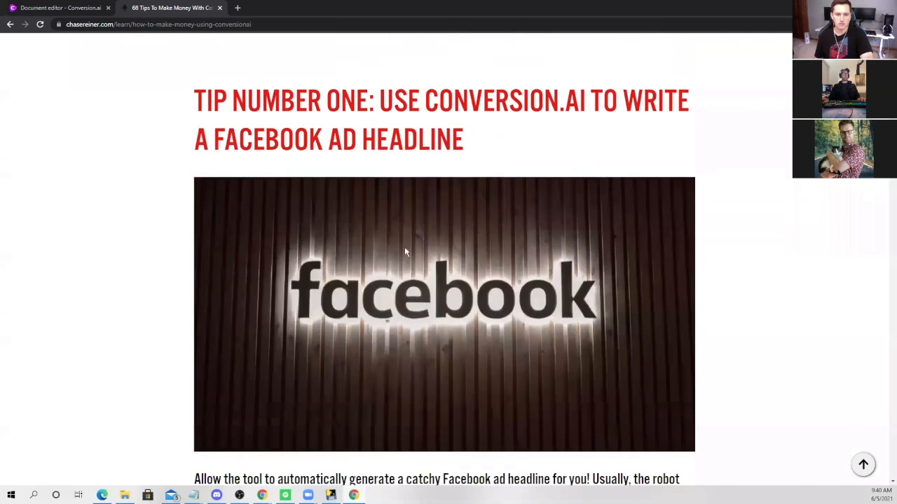
mouse_move(470, 154)
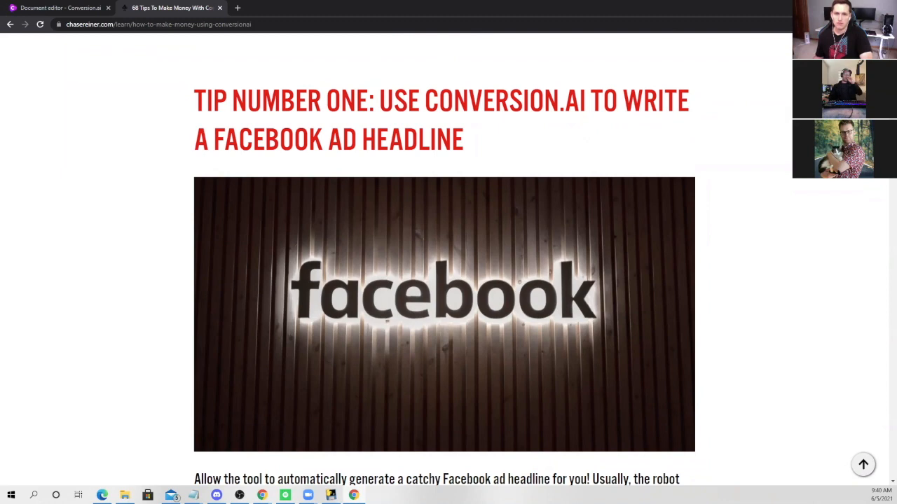
scroll(down, 3)
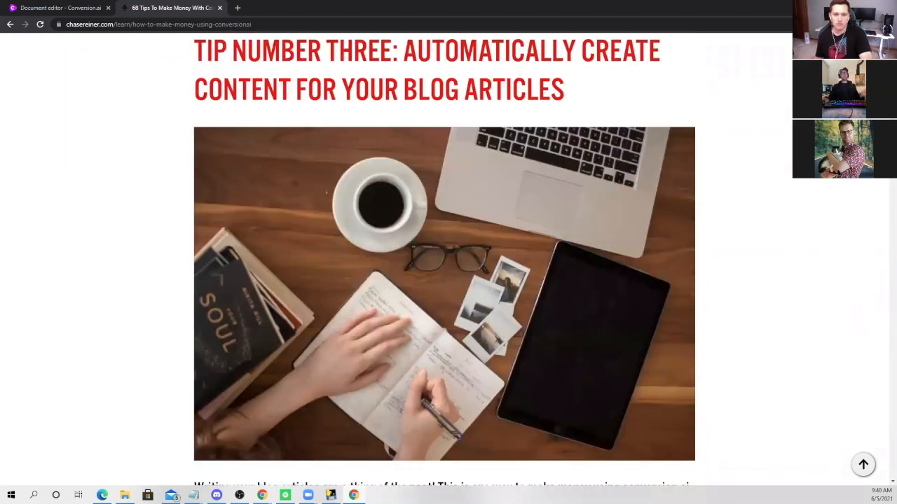
scroll(down, 3)
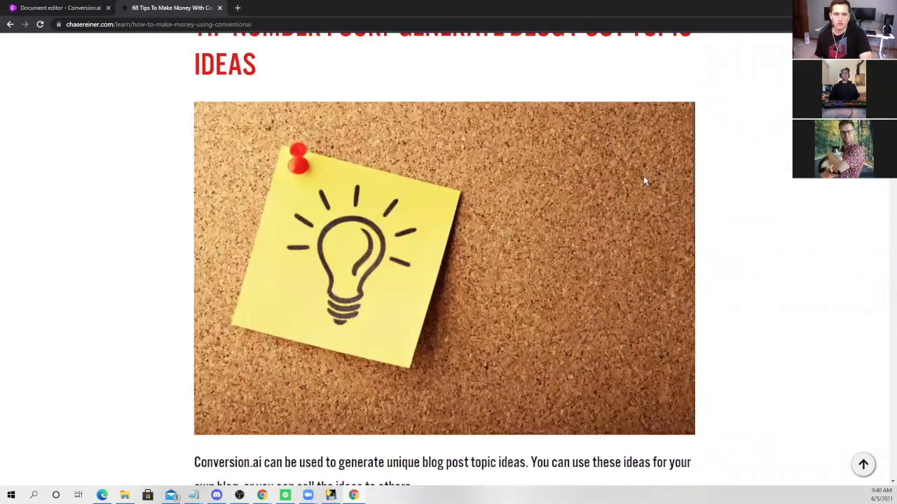
scroll(down, 3)
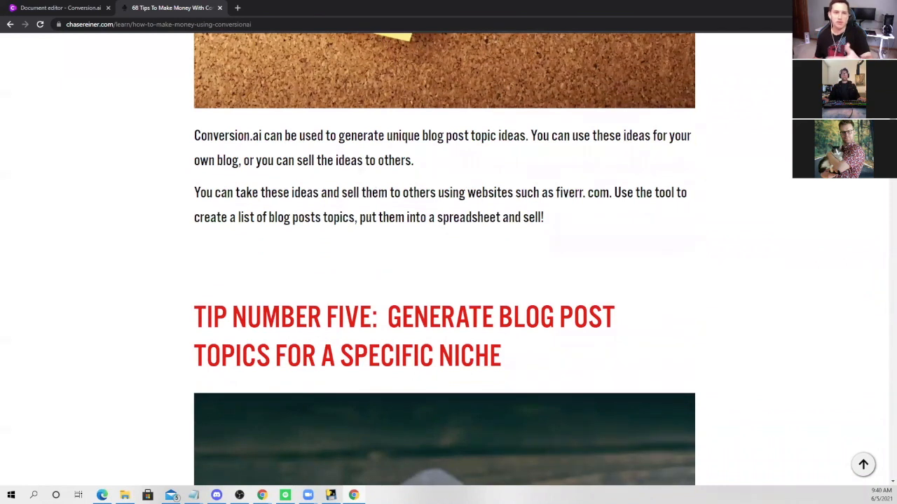
scroll(down, 3)
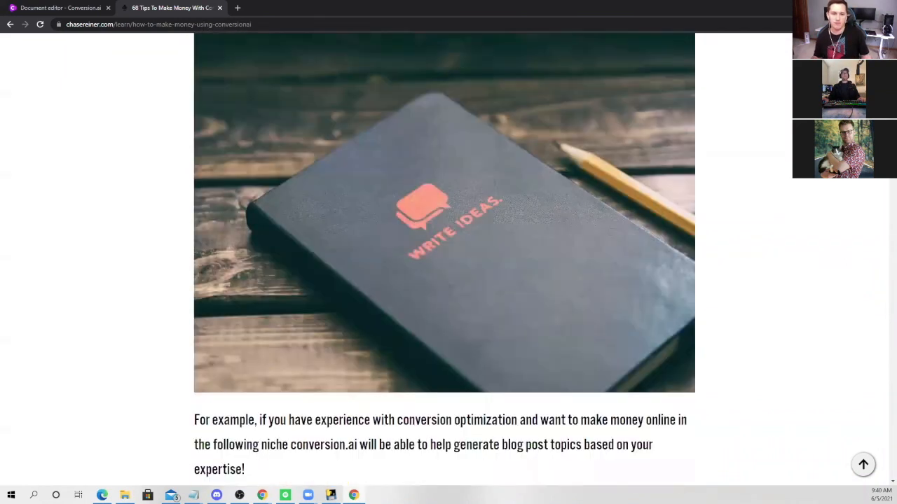
scroll(down, 3)
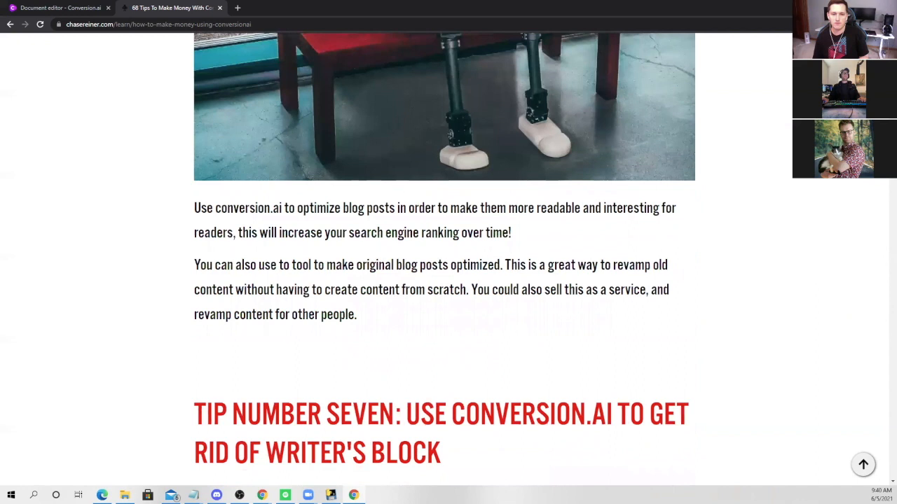
scroll(down, 3)
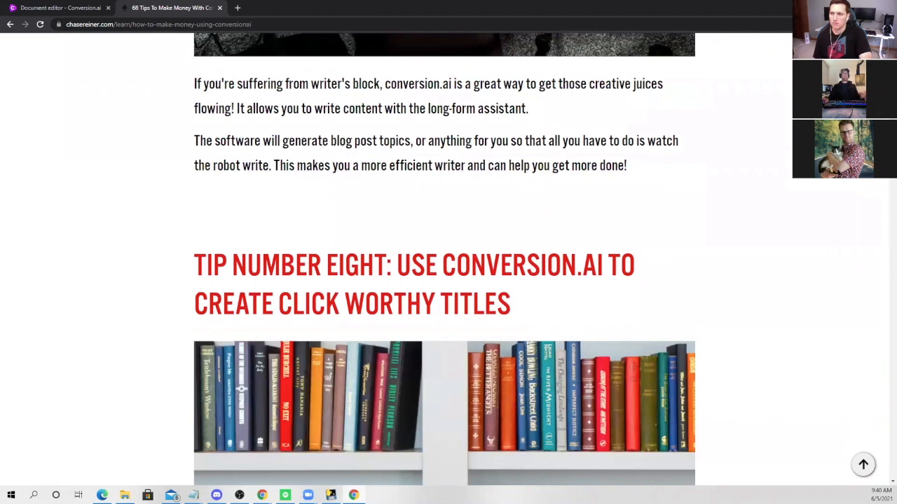
scroll(down, 3)
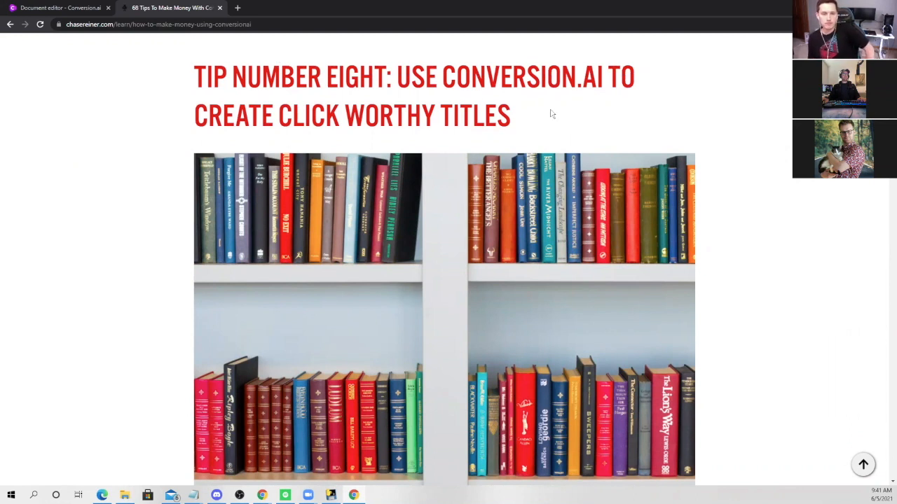
mouse_move(594, 115)
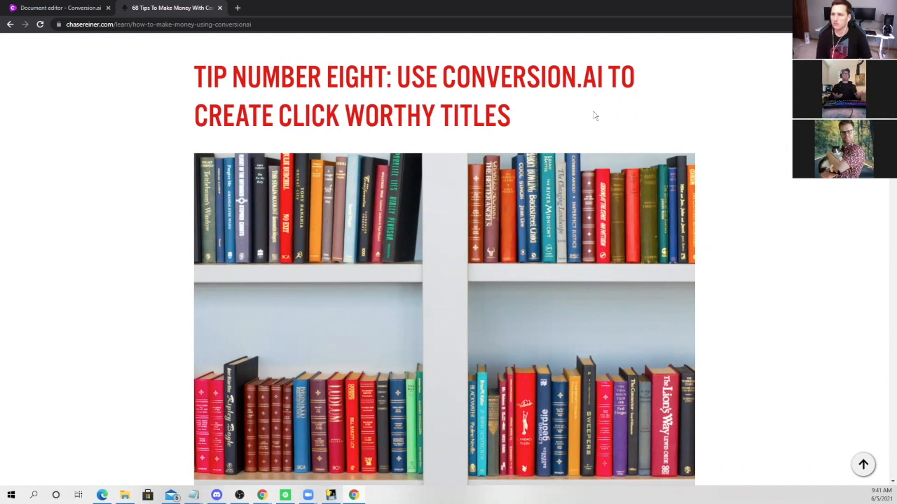
scroll(down, 3)
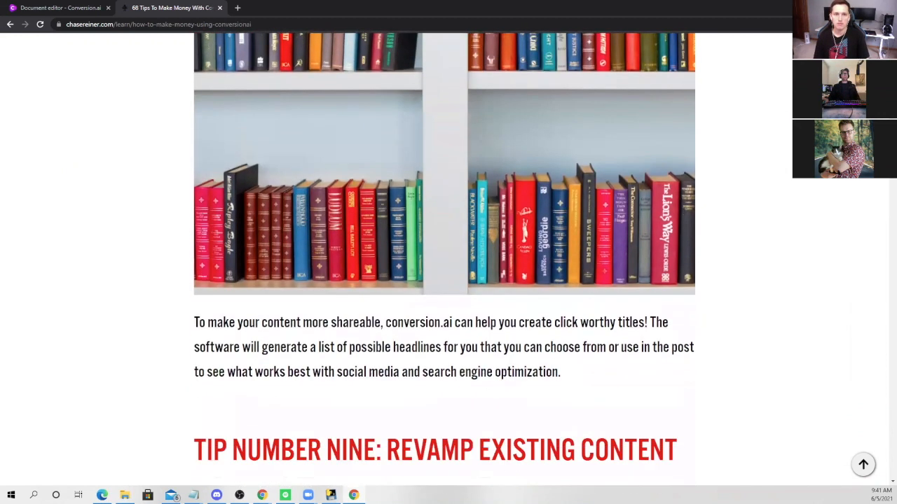
scroll(down, 3)
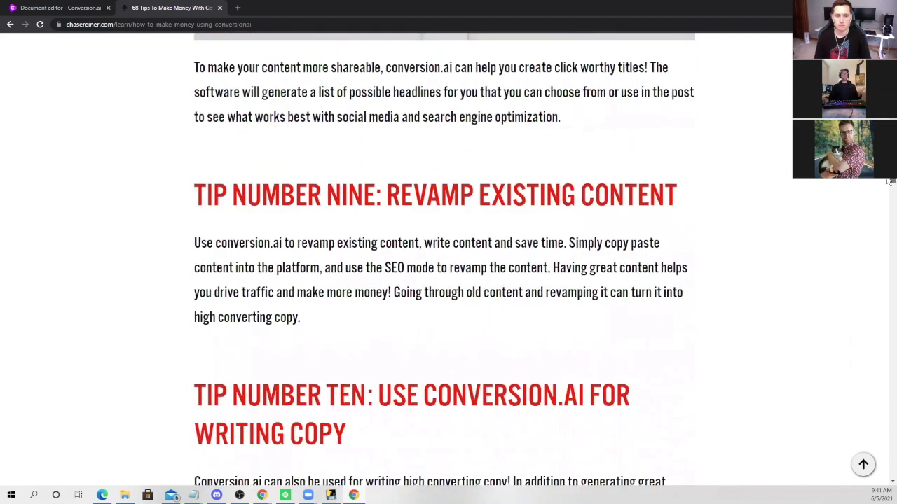
scroll(down, 3)
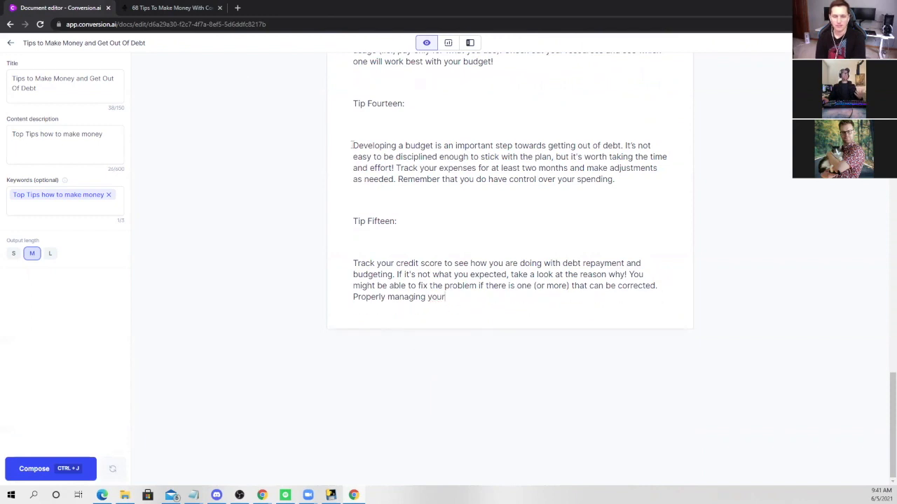
Seed text about debt and compose Tips Sixteen to Eighteen on financial freedom, earning more and saving
text(debt)
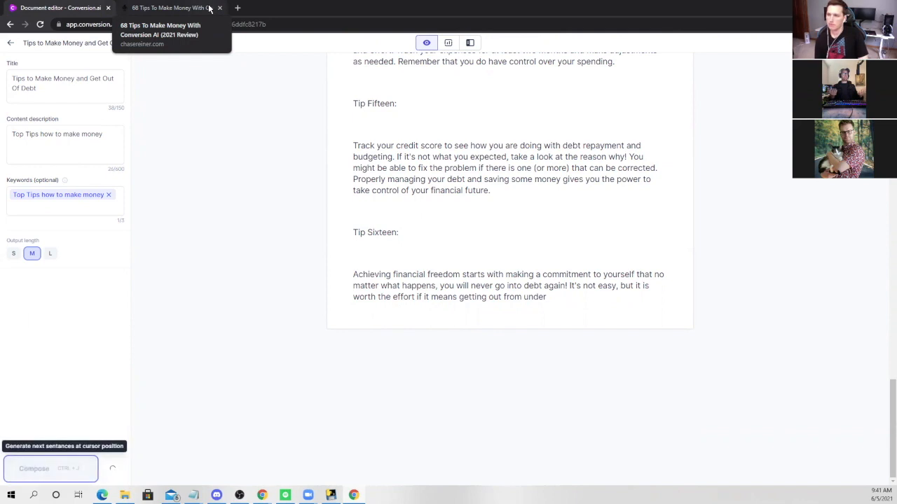
click(51, 468)
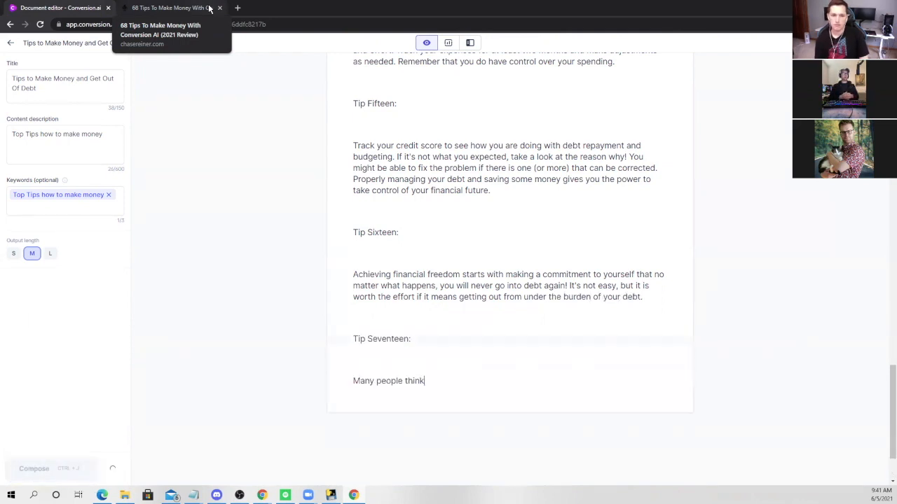
text(that they can't make enough money to get out from under the weight of their debts, but this just isn't true! If you work hard and spend less than you earn, it is possible to pay off all or most)
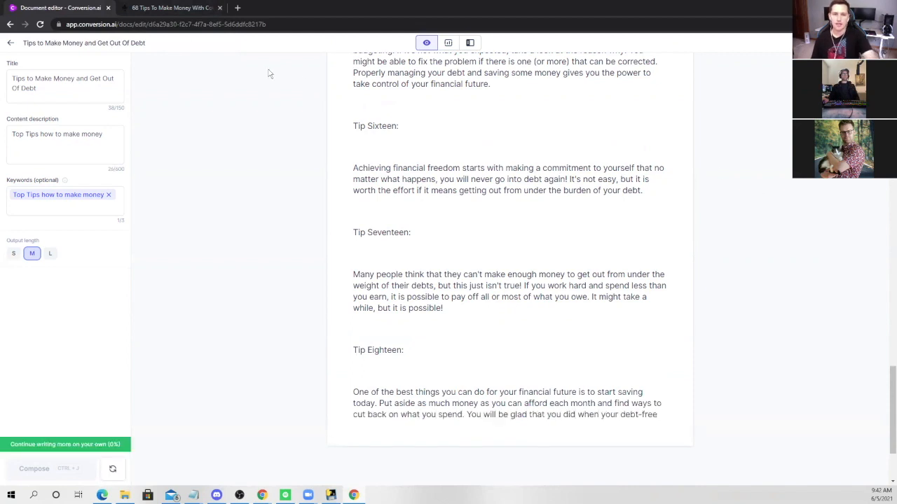
mouse_move(281, 79)
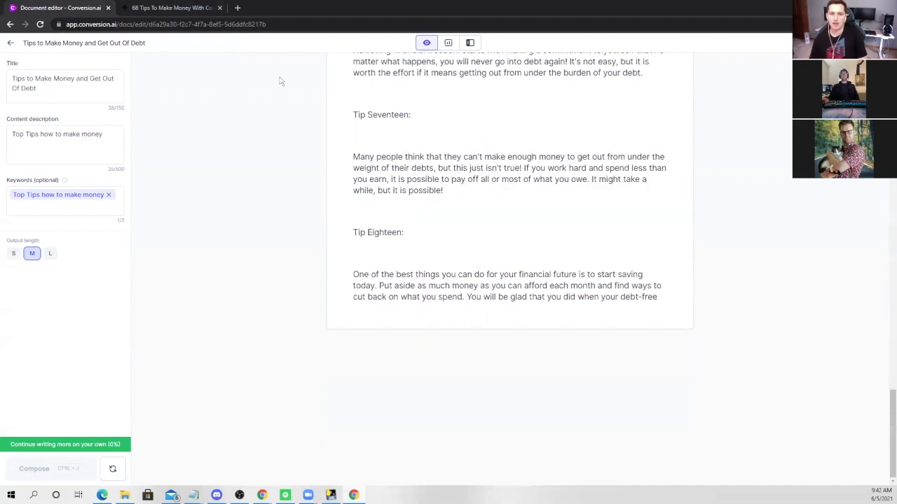
text(freedfjhdfsd going ing sdfhsdf kcjvzdvsd)
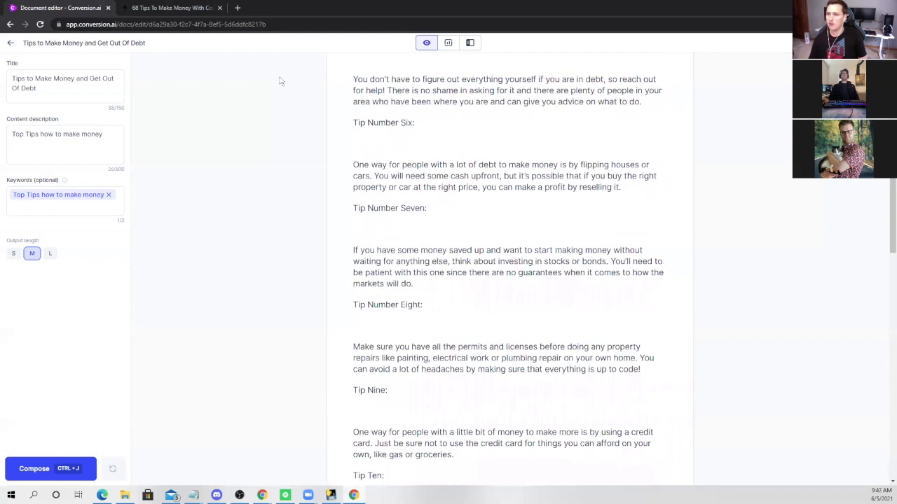
scroll(down, 3)
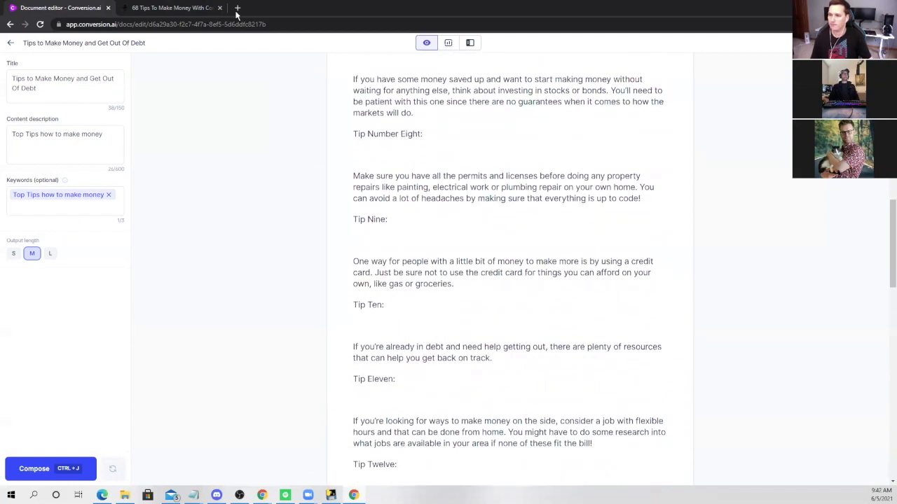
scroll(down, 3)
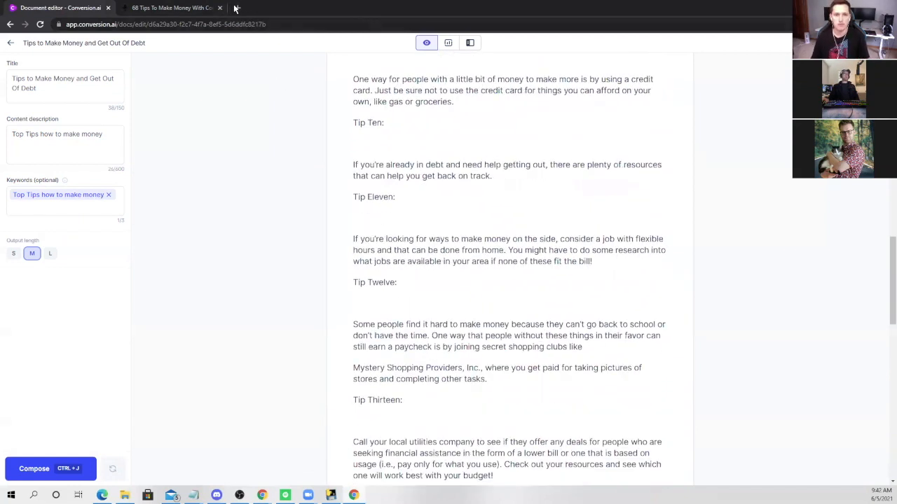
scroll(down, 3)
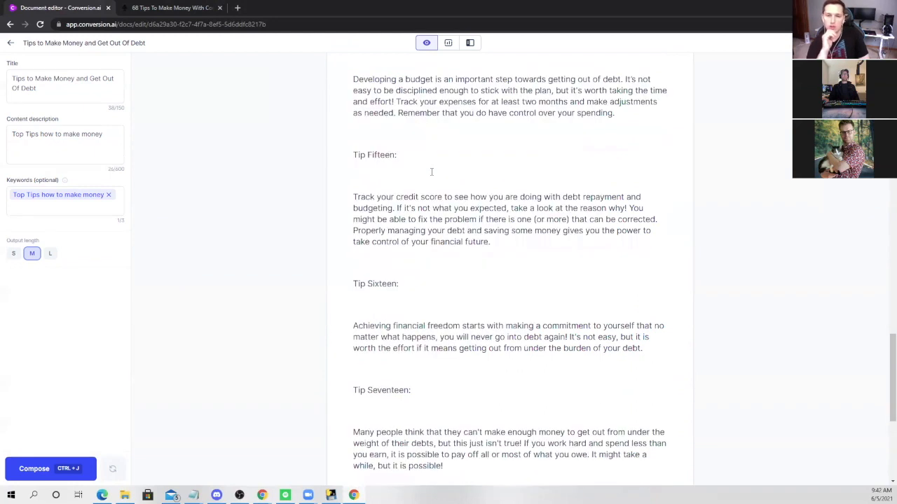
scroll(down, 3)
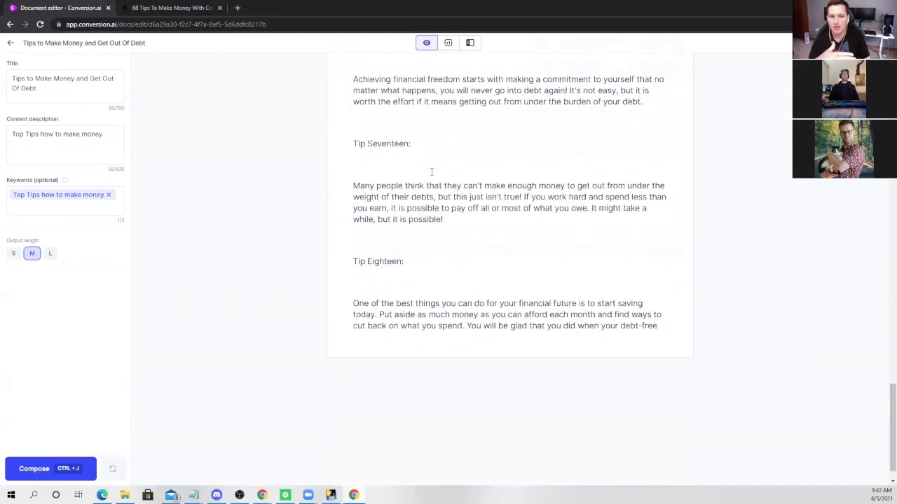
scroll(down, 3)
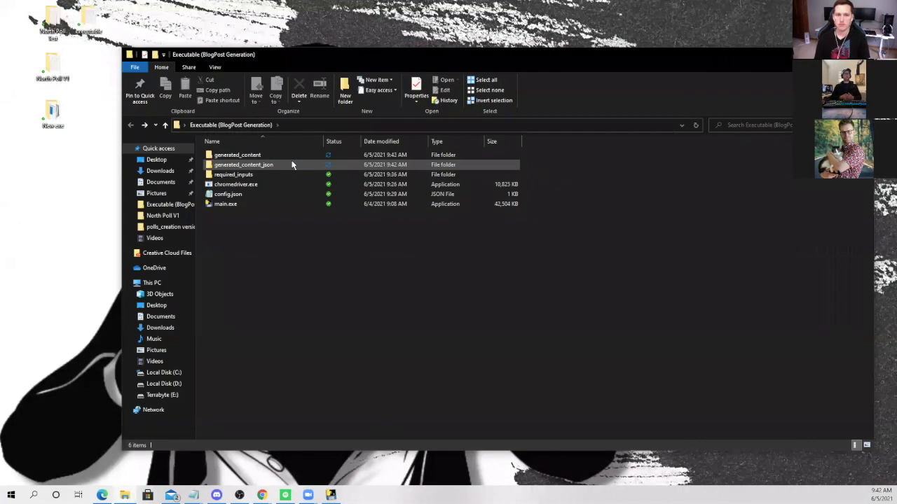
mouse_move(293, 165)
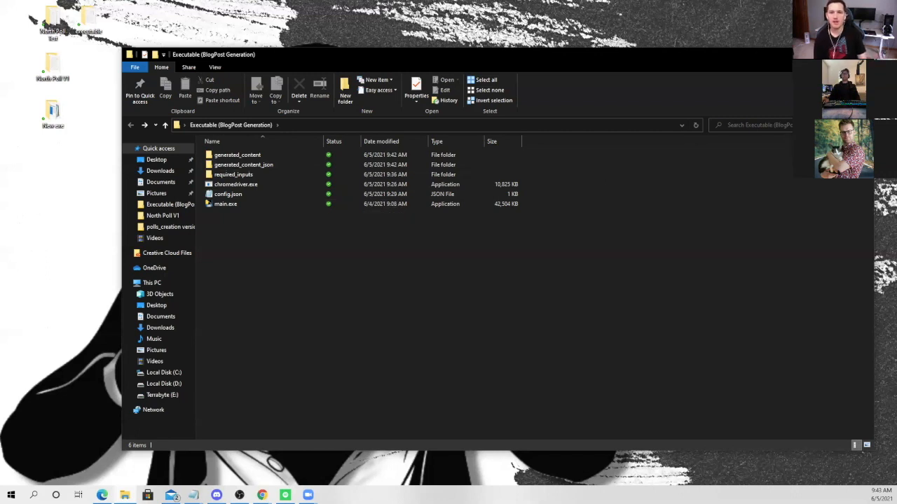
Open the generated_content folder now holding how to make money.docx
click(237, 154)
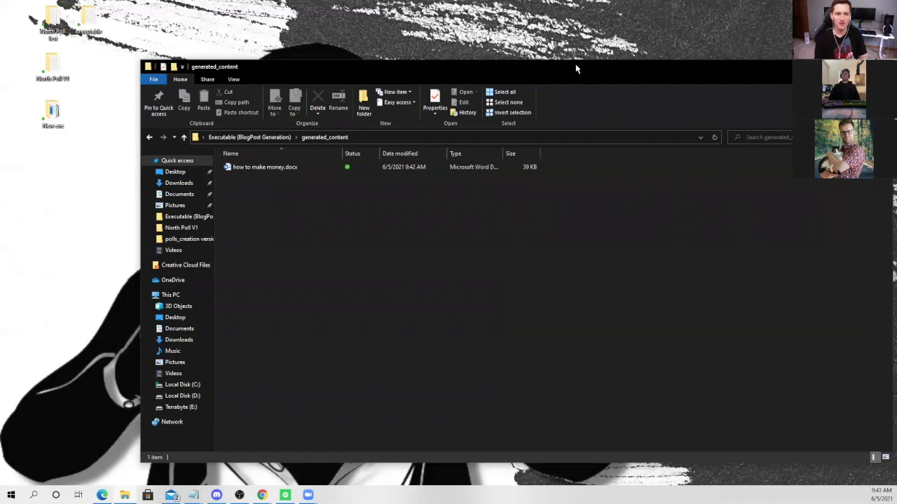
Open how to make money.docx in Word showing the Tips to Make Money and Get Out Of Debt article
click(264, 167)
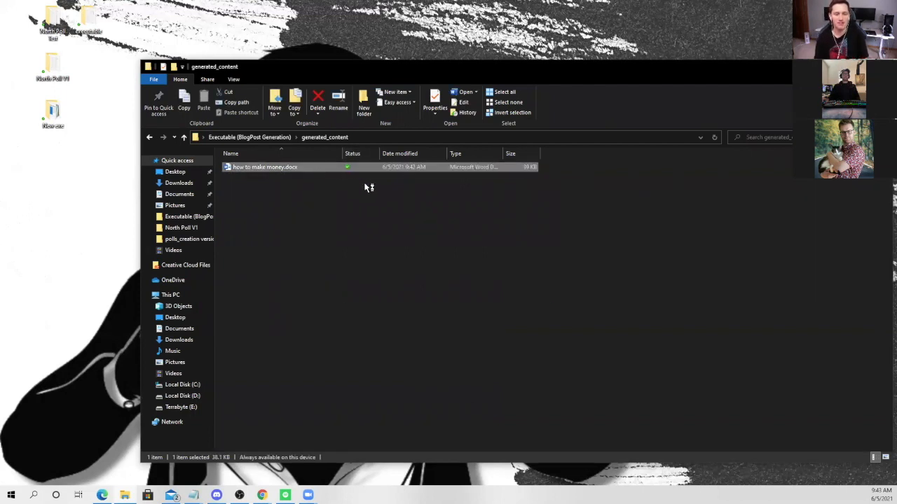
double_click(263, 167)
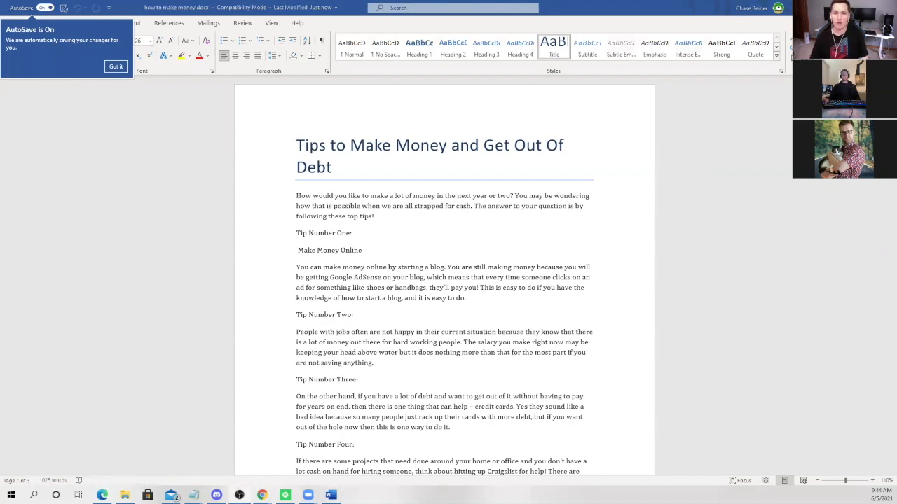
scroll(down, 3)
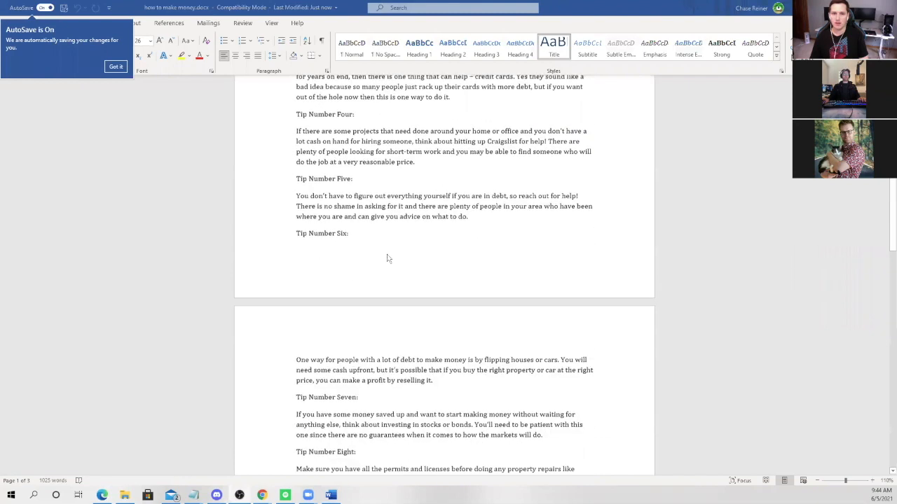
scroll(down, 3)
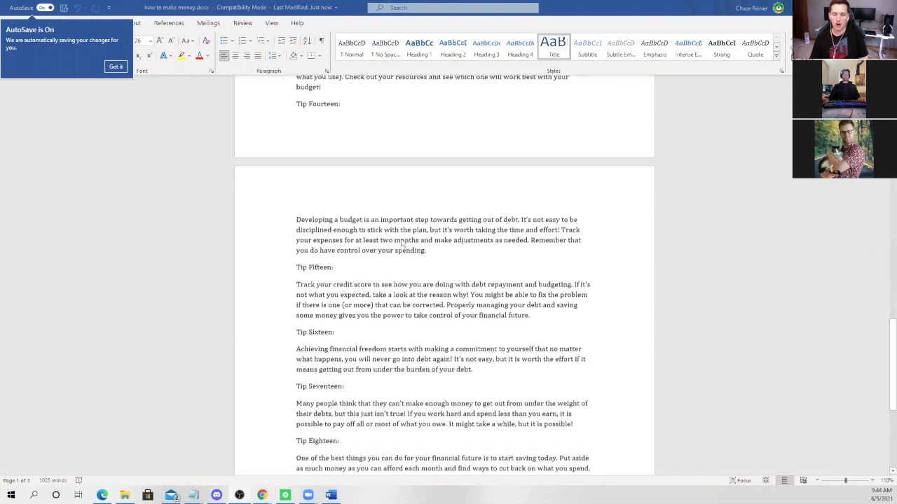
scroll(down, 3)
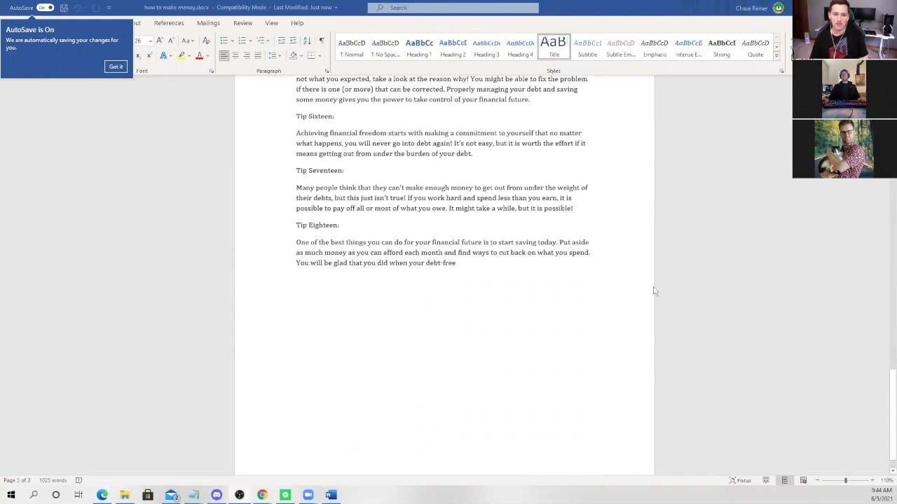